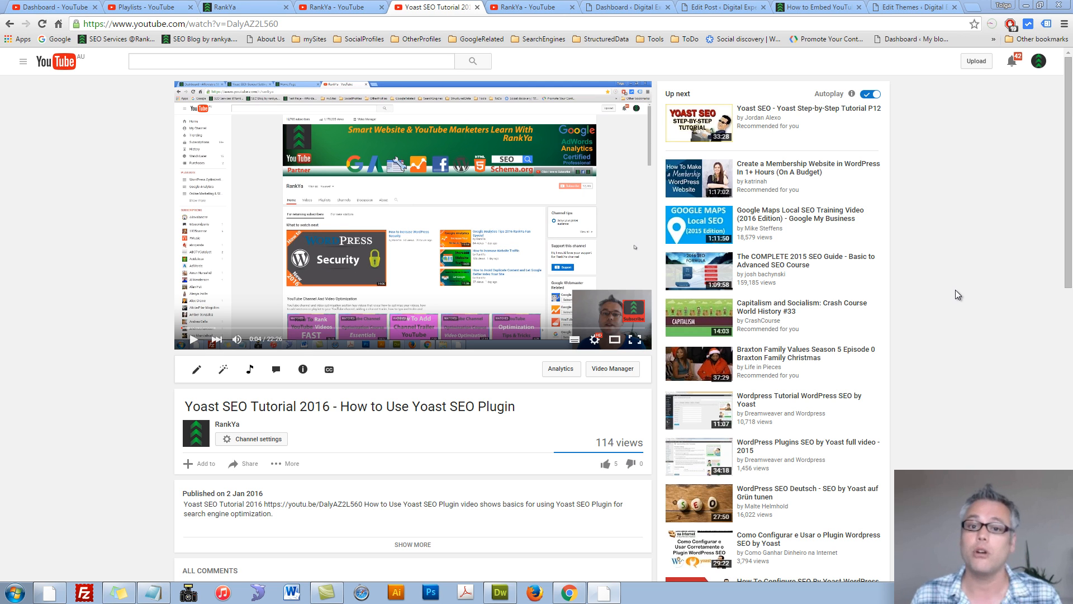
{"action": "mouse_move", "coordinate": [957, 291]}
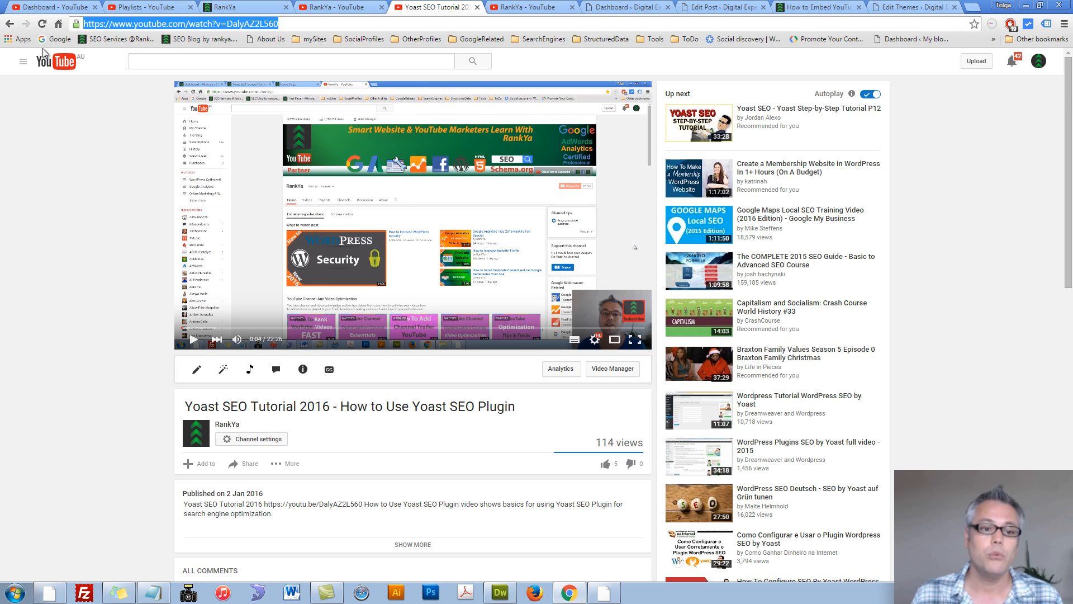
{"action": "mouse_move", "coordinate": [87, 248]}
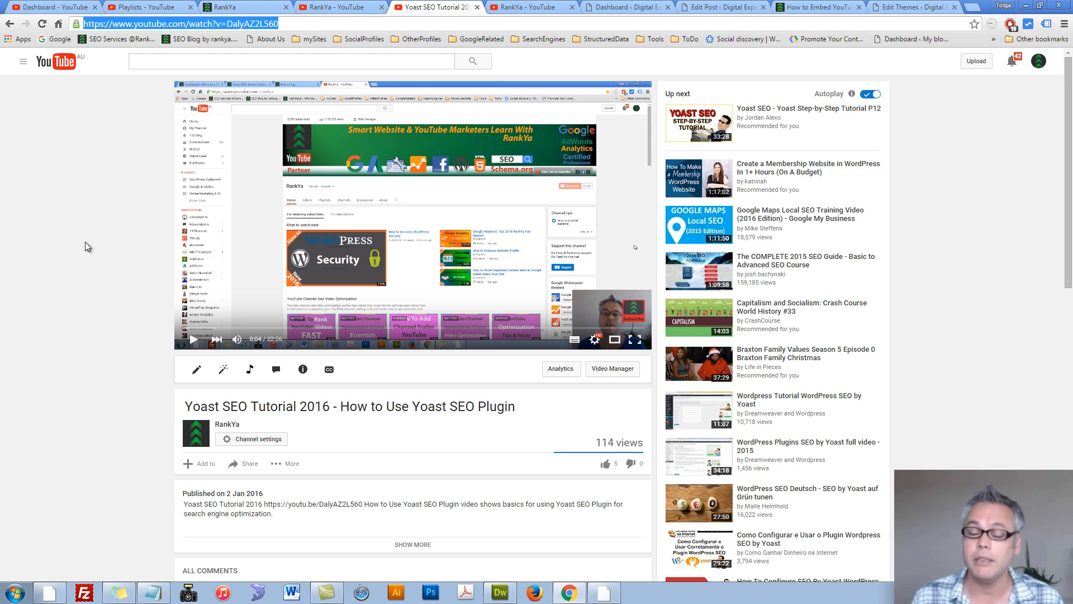
- Copy the Yoast SEO tutorial's iframe embed code from the video's Share > Embed panel
{"action": "scroll", "scroll_direction": "down", "scroll_amount": 3}
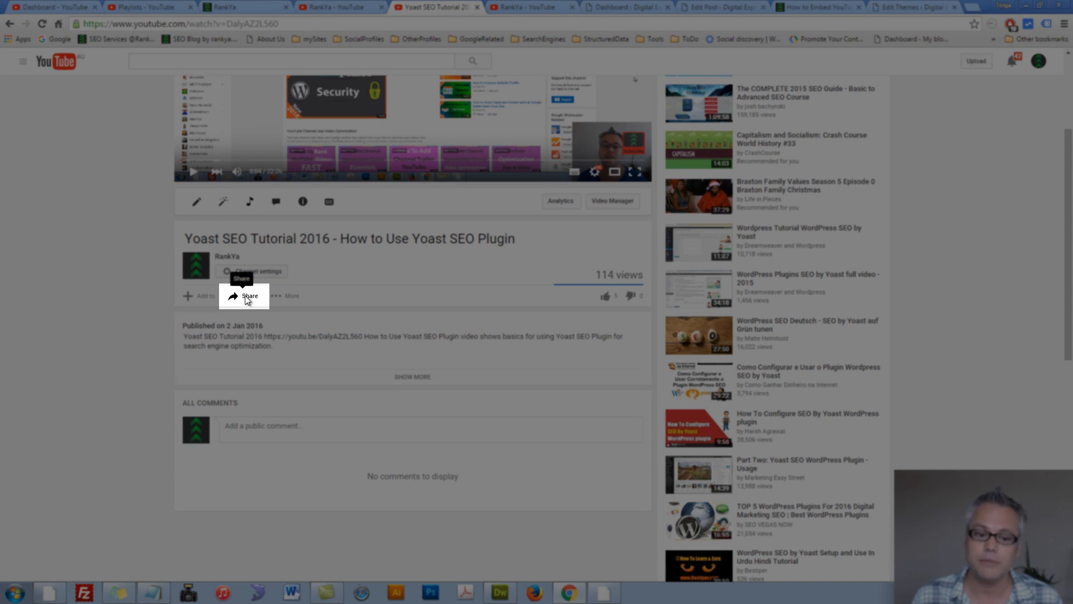
{"action": "left_click", "coordinate": [249, 295]}
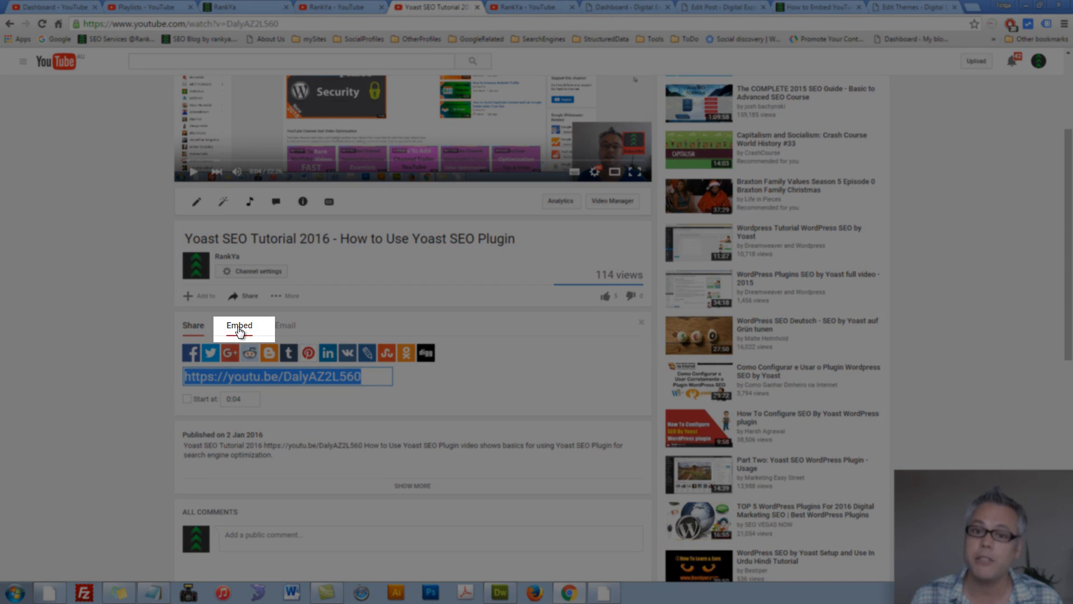
{"action": "left_click", "coordinate": [239, 326]}
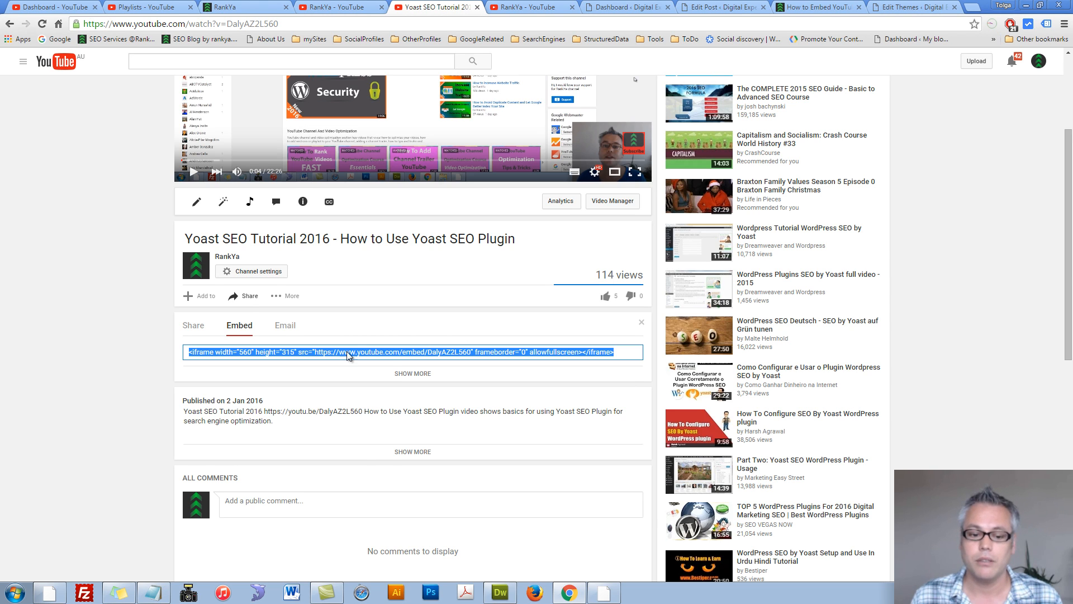
{"action": "right_click", "coordinate": [349, 353]}
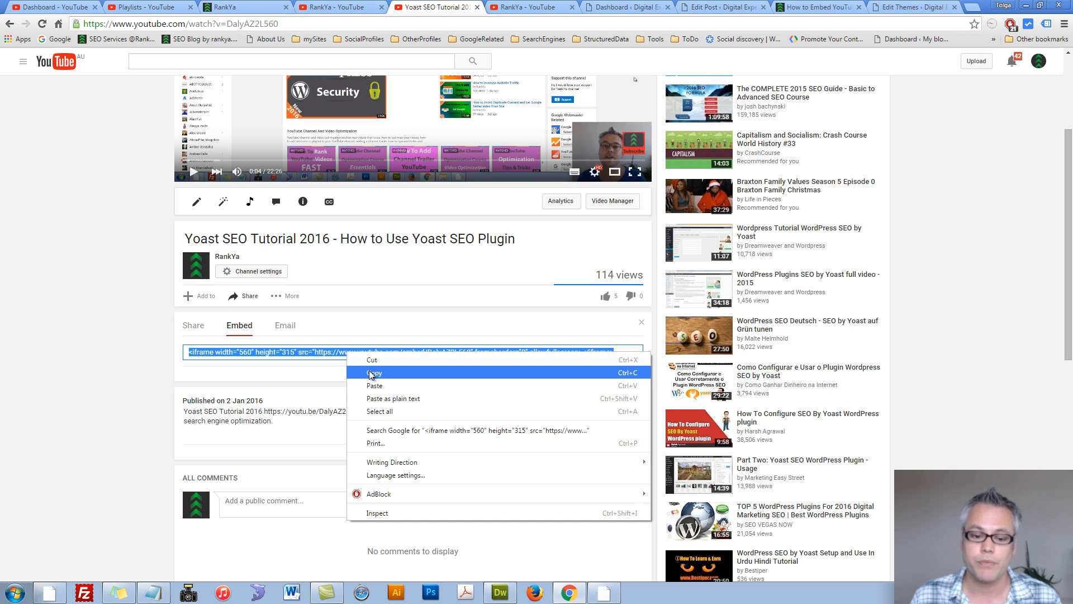
{"action": "left_click", "coordinate": [374, 372]}
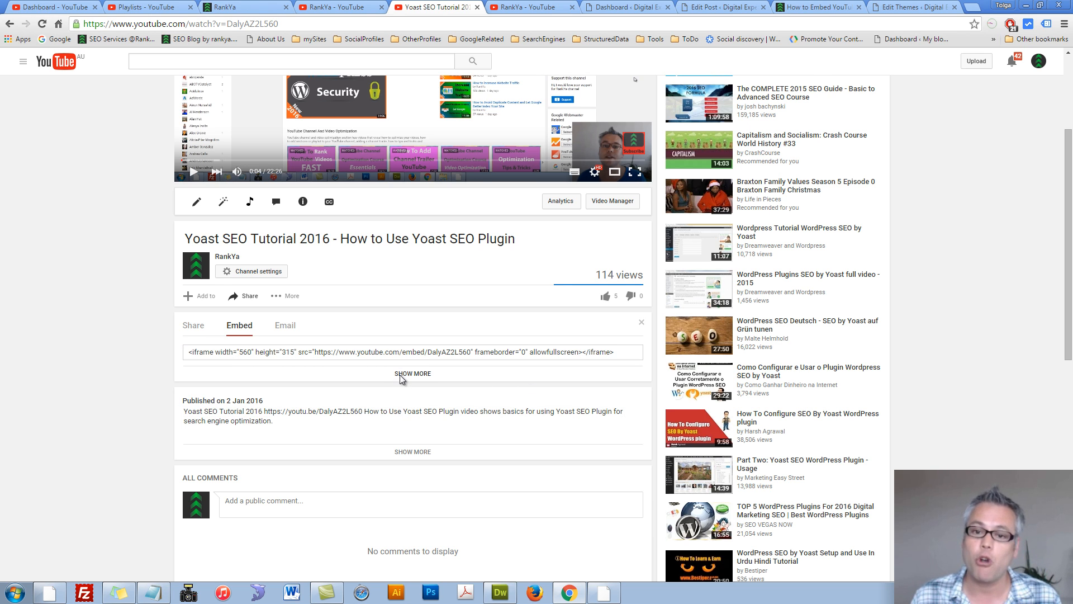
- Expand the embed options and set the video size to 640 × 360
{"action": "left_click", "coordinate": [412, 373]}
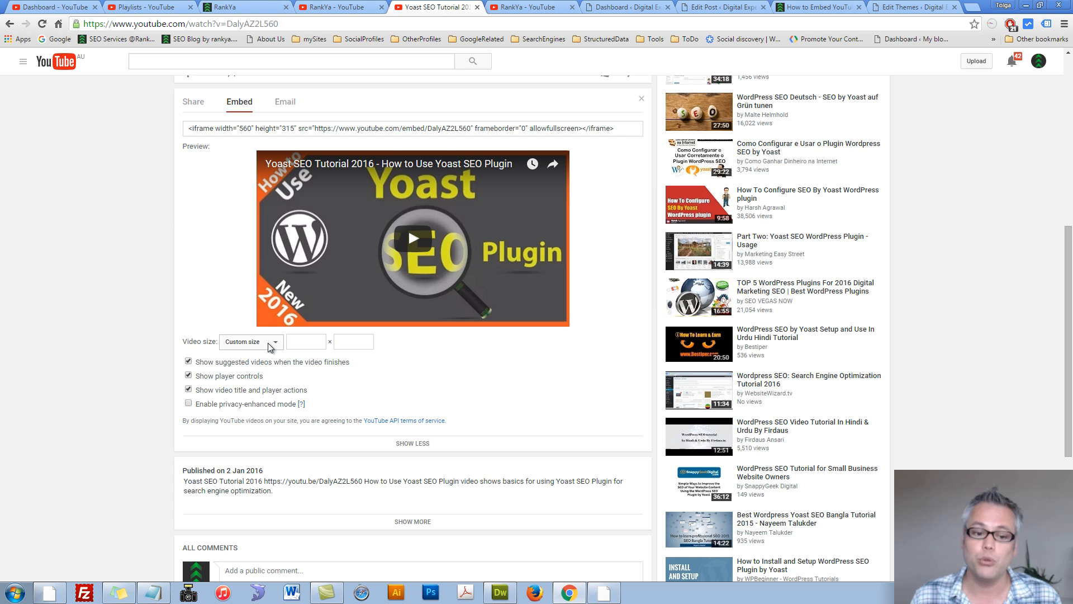
{"action": "left_click", "coordinate": [250, 342]}
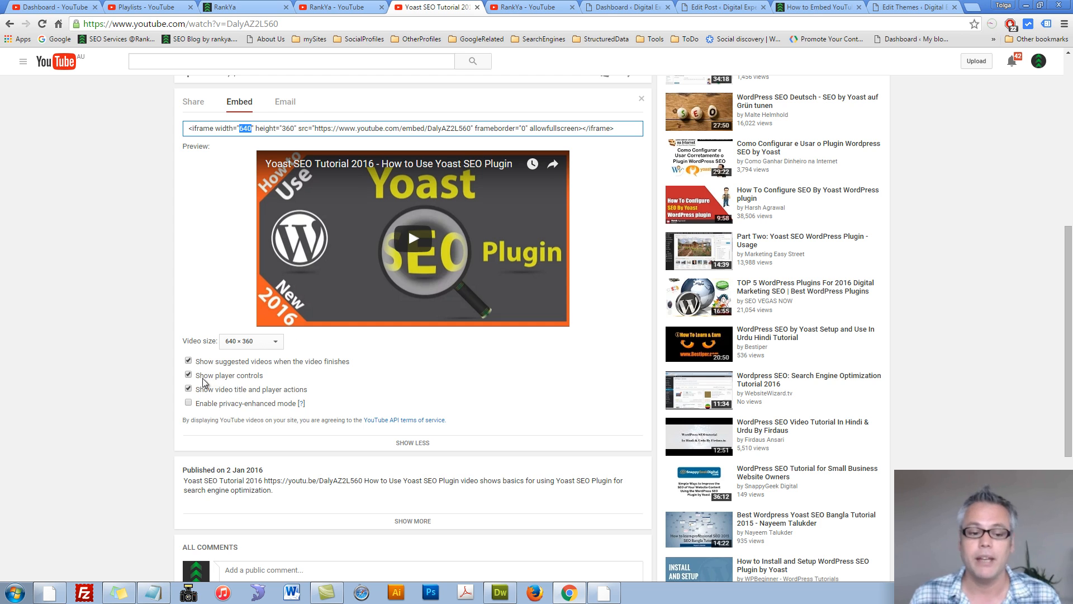
{"action": "mouse_move", "coordinate": [248, 383]}
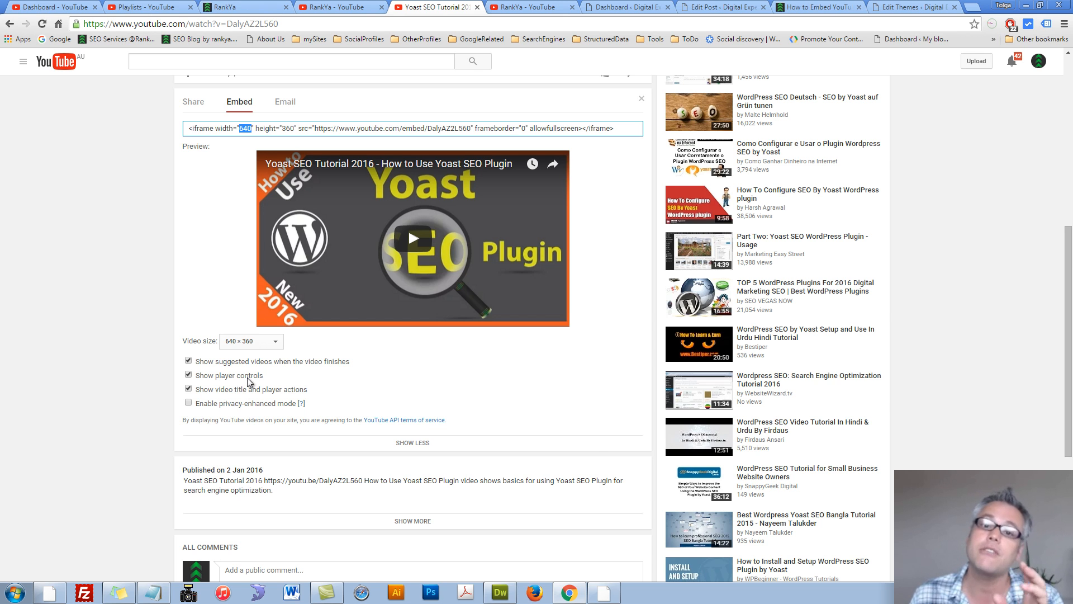
{"action": "scroll", "scroll_direction": "up", "scroll_amount": 3}
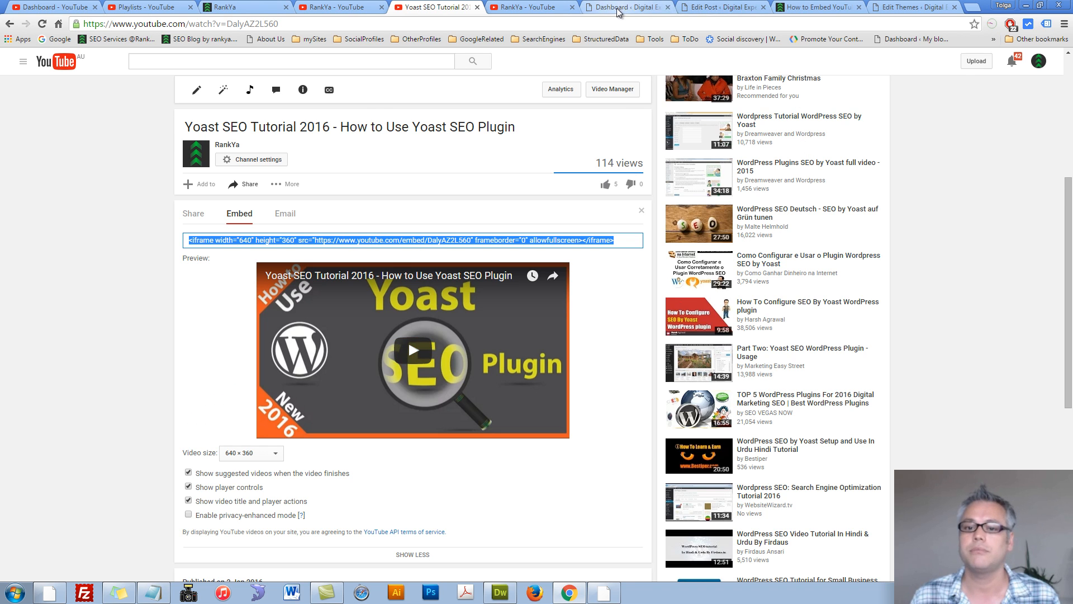
- Return to the 'How to Embed YouTube Videos' draft in WordPress and view it in Visual mode
{"action": "left_click", "coordinate": [623, 8]}
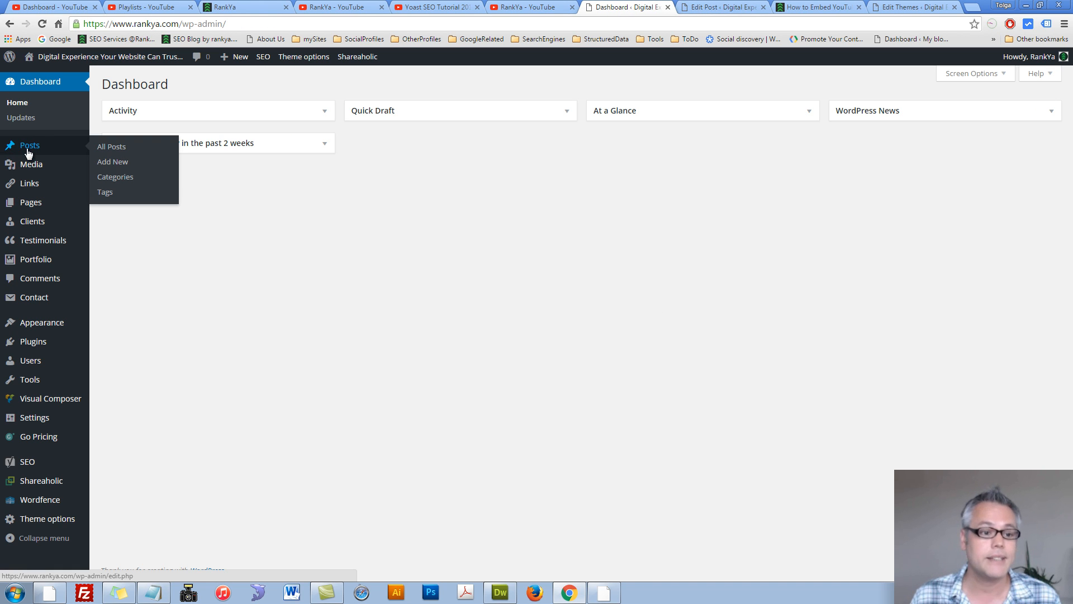
{"action": "mouse_move", "coordinate": [140, 159]}
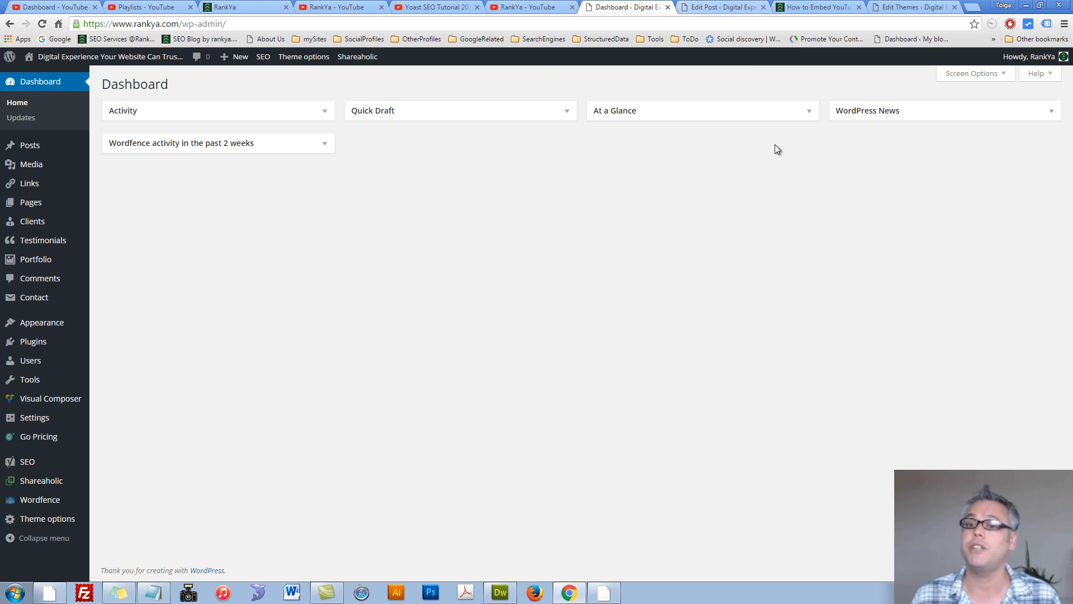
{"action": "left_click", "coordinate": [719, 7]}
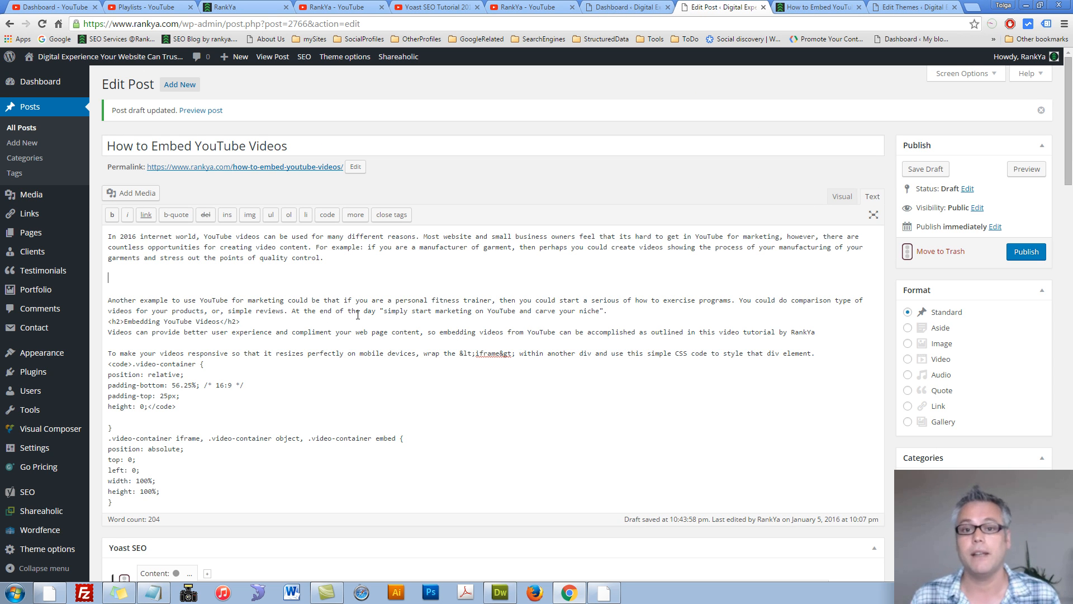
{"action": "mouse_move", "coordinate": [843, 197]}
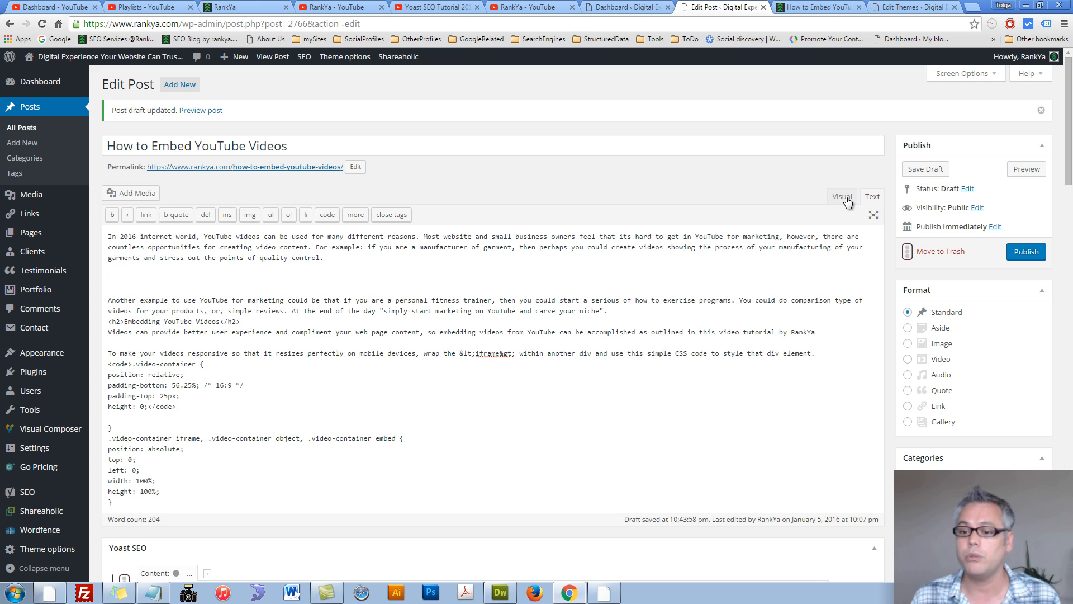
{"action": "left_click", "coordinate": [841, 196]}
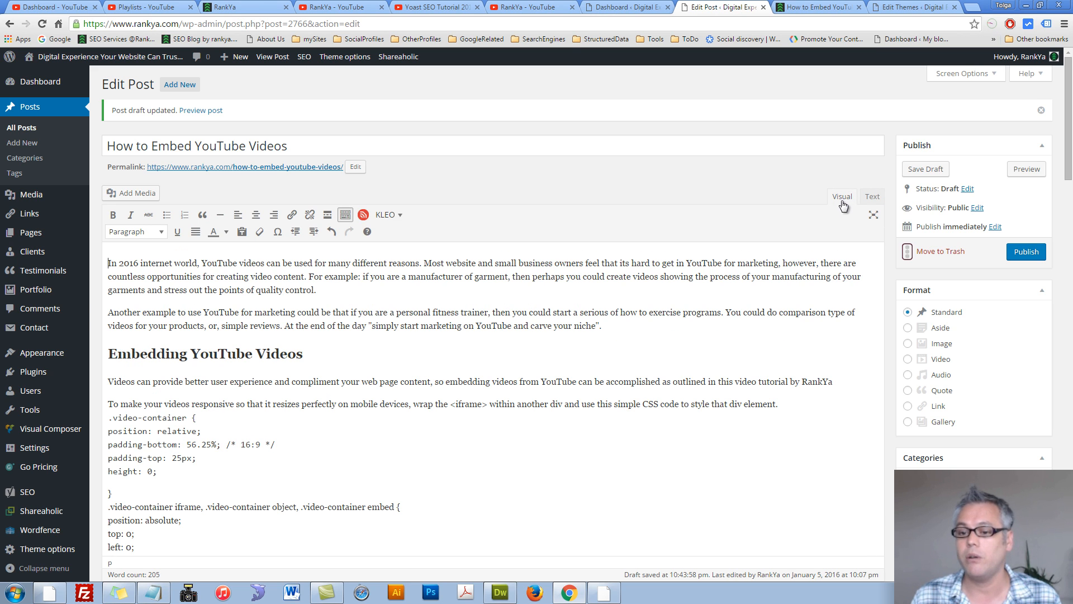
{"action": "mouse_move", "coordinate": [873, 199]}
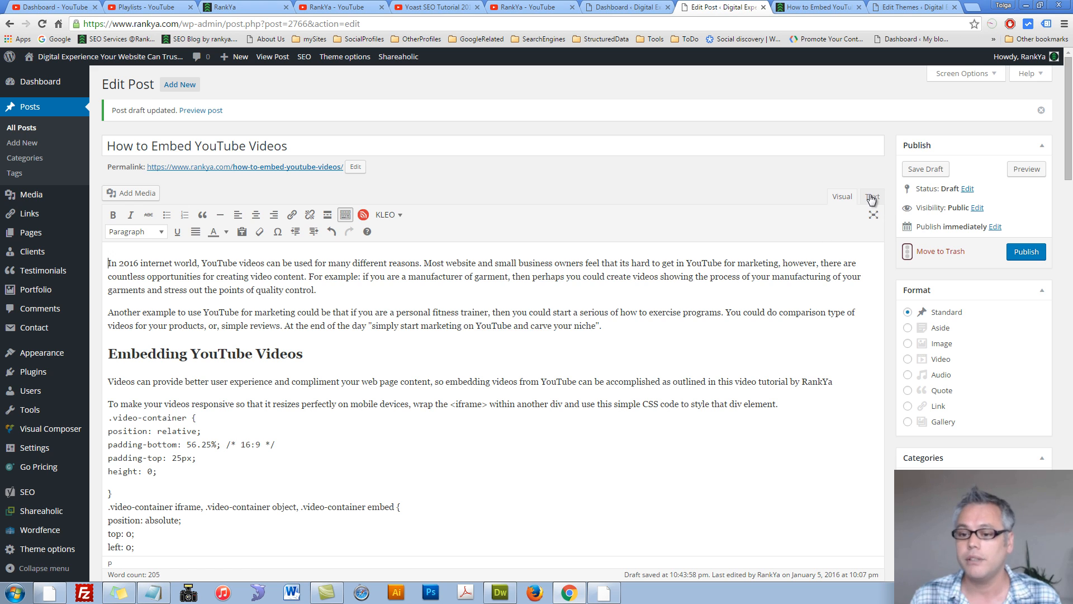
- Paste the 640×360 iframe code into the post's HTML after the first paragraph
{"action": "left_click", "coordinate": [872, 197]}
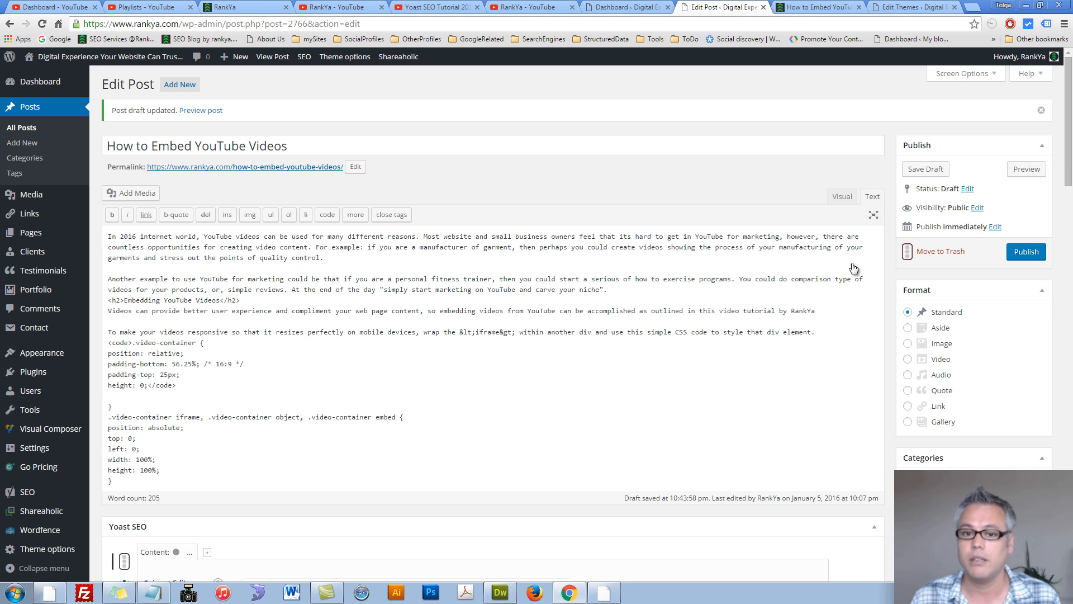
{"action": "mouse_move", "coordinate": [329, 254]}
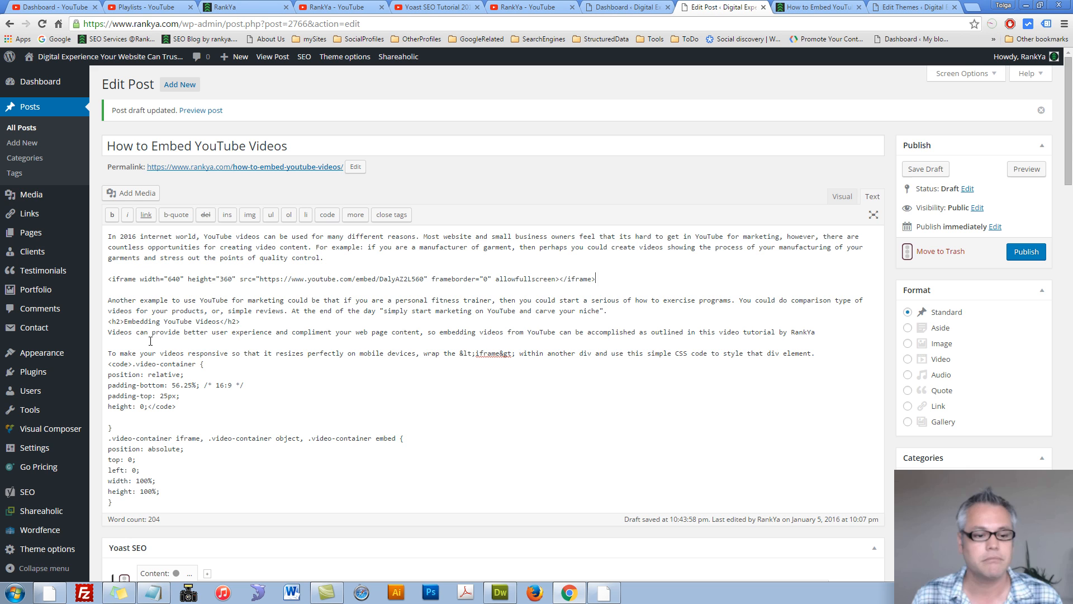
{"action": "triple_click", "coordinate": [349, 278]}
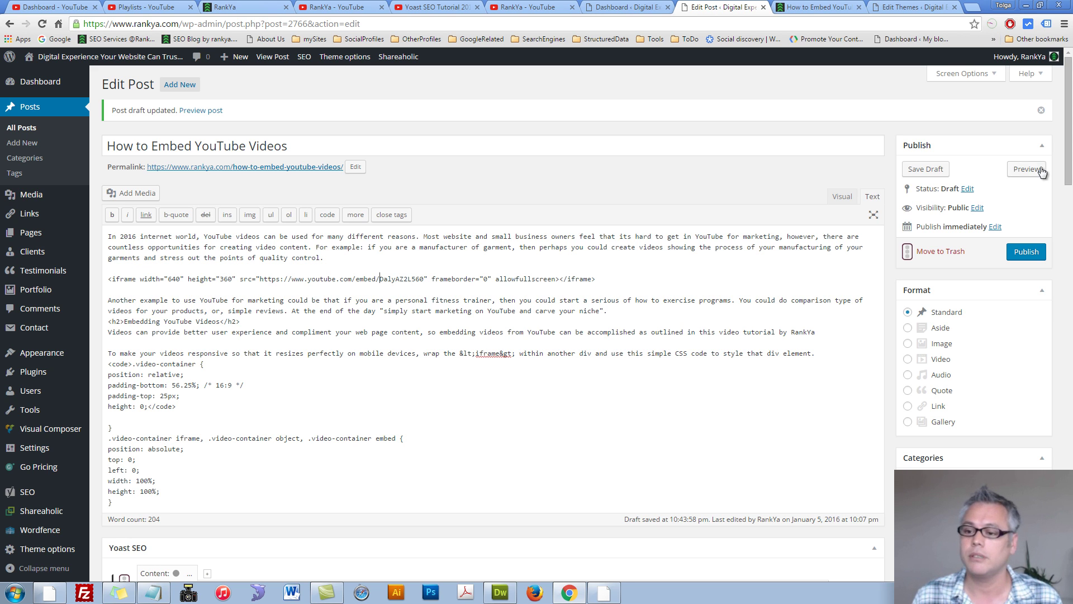
{"action": "mouse_move", "coordinate": [160, 279]}
{"action": "type", "text": "3"}
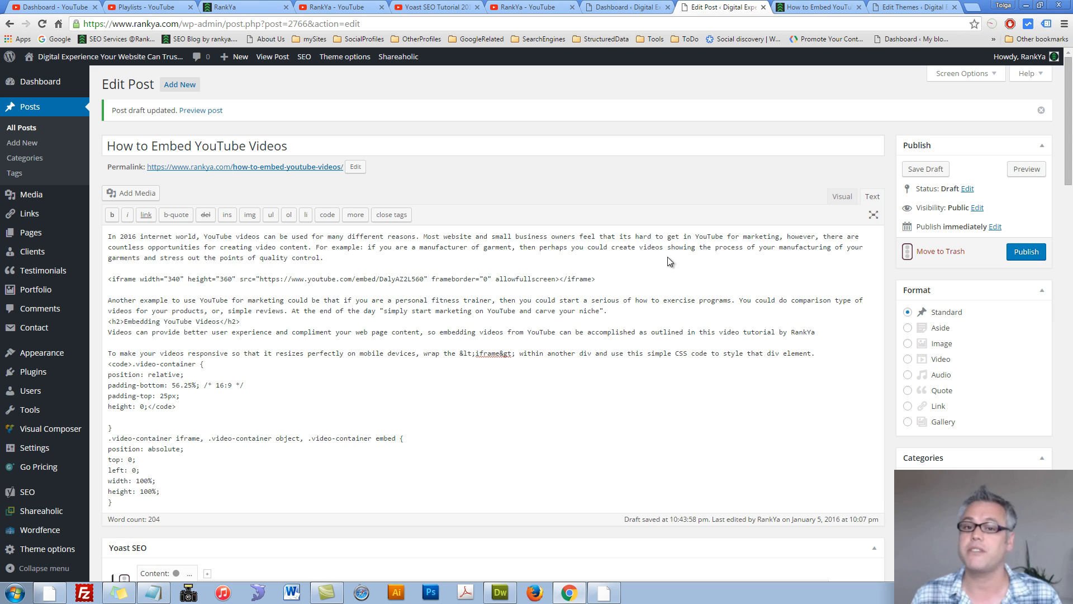
{"action": "mouse_move", "coordinate": [910, 136]}
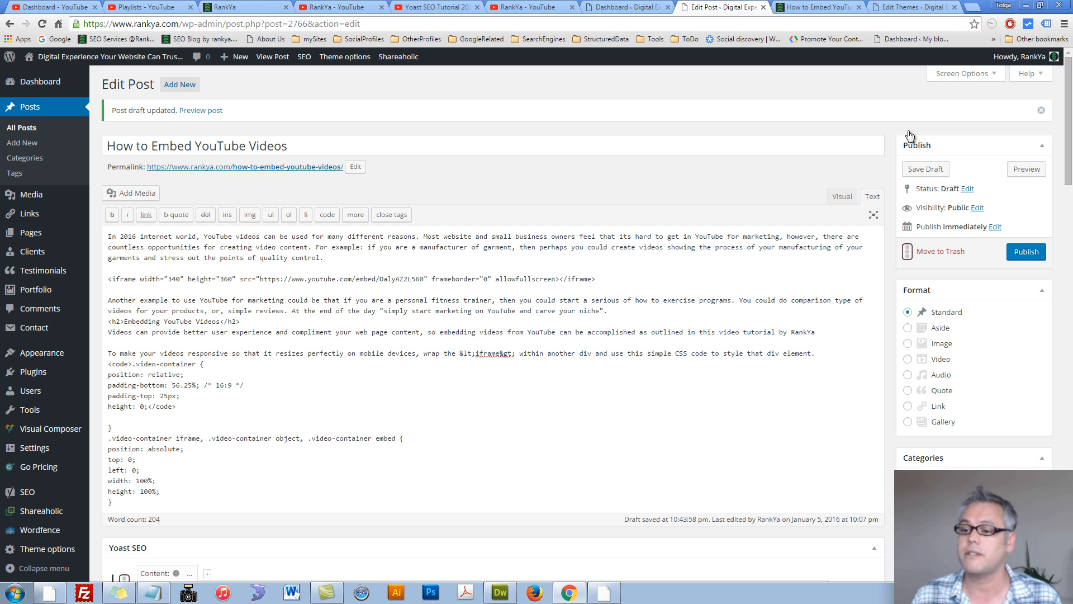
{"action": "mouse_move", "coordinate": [677, 267]}
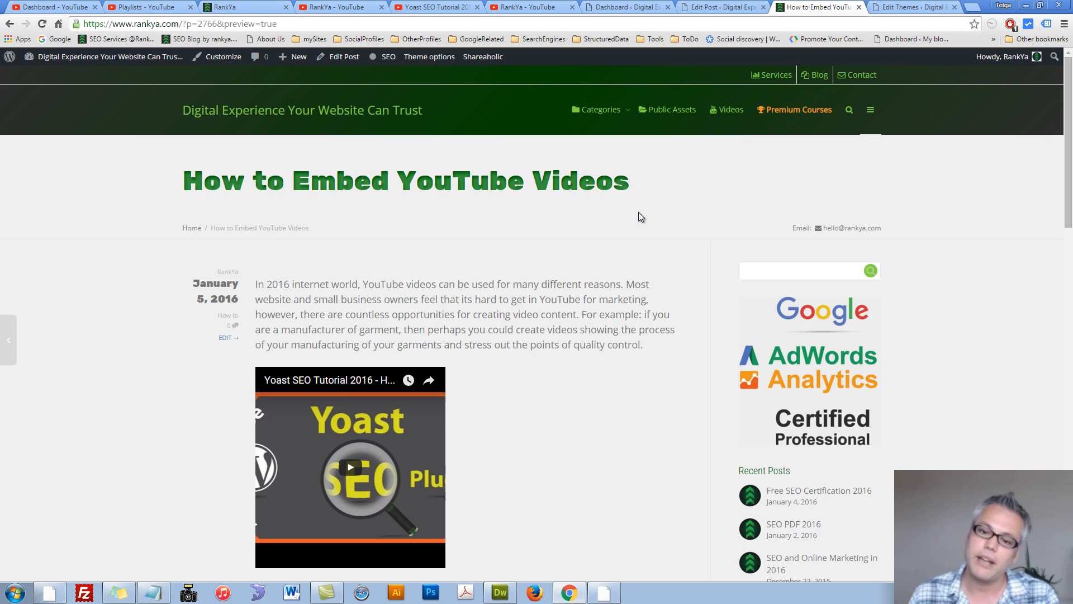
{"action": "mouse_move", "coordinate": [612, 222]}
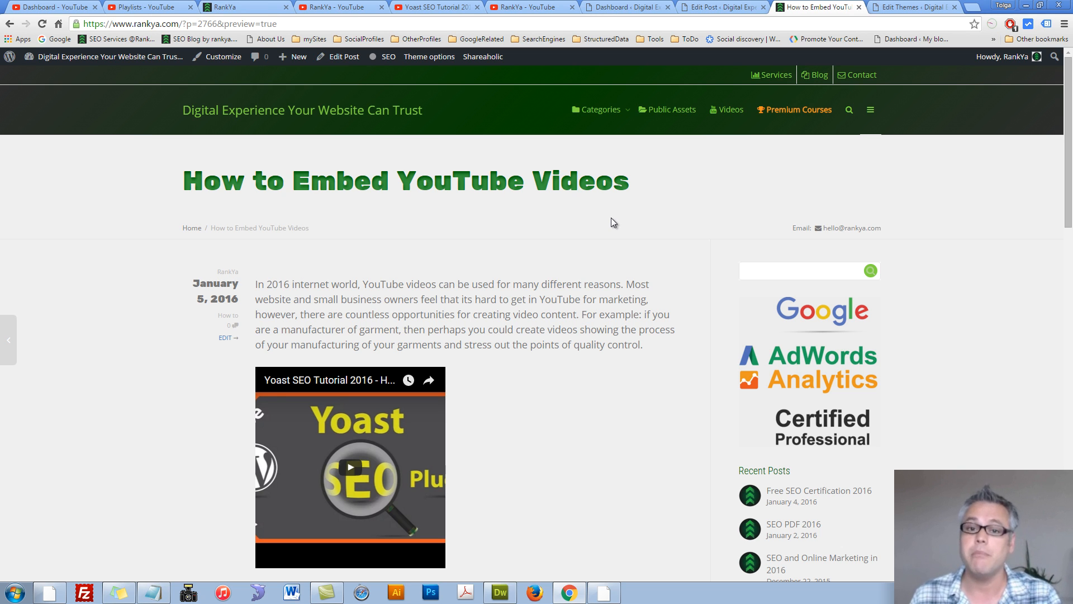
{"action": "mouse_move", "coordinate": [541, 218]}
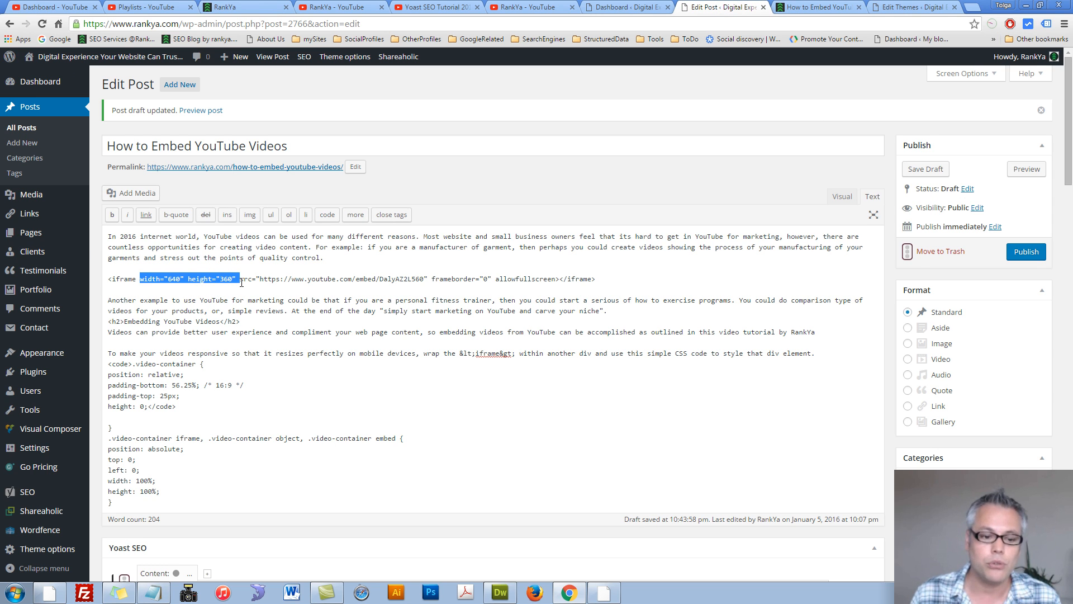
- Remove the iframe's fixed width/height and wrap it in <div class="video-container">…</div>
{"action": "key", "text": "Delete"}
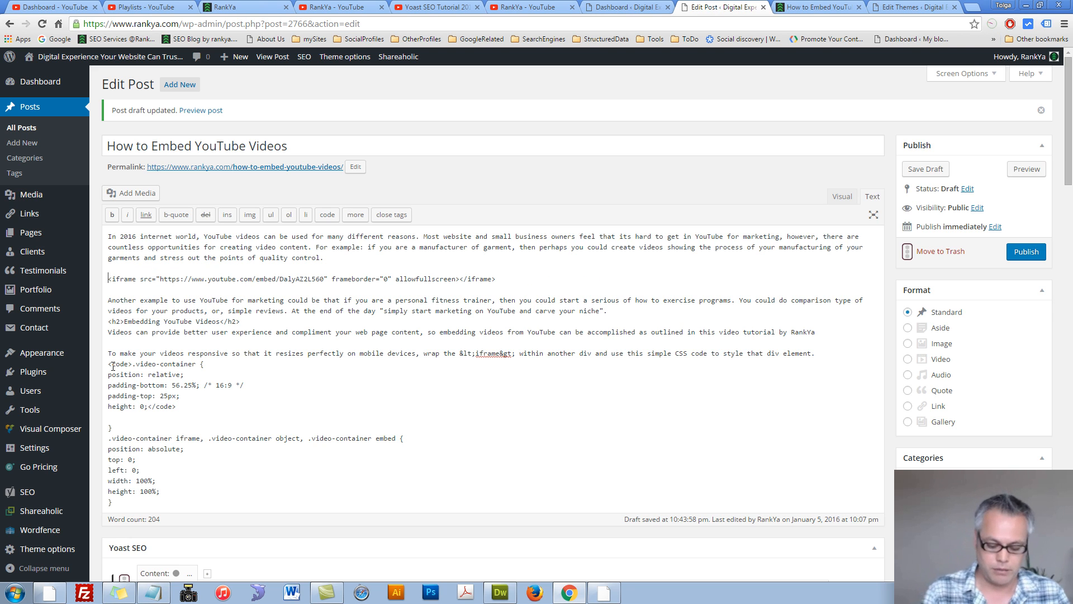
{"action": "type", "text": "<div"}
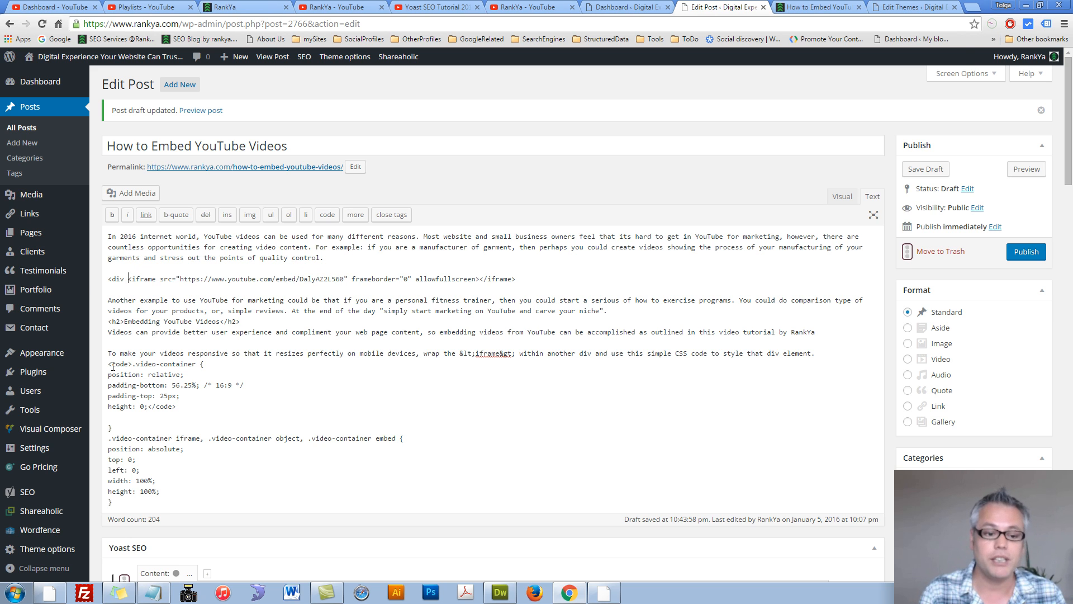
{"action": "type", "text": "class=\""}
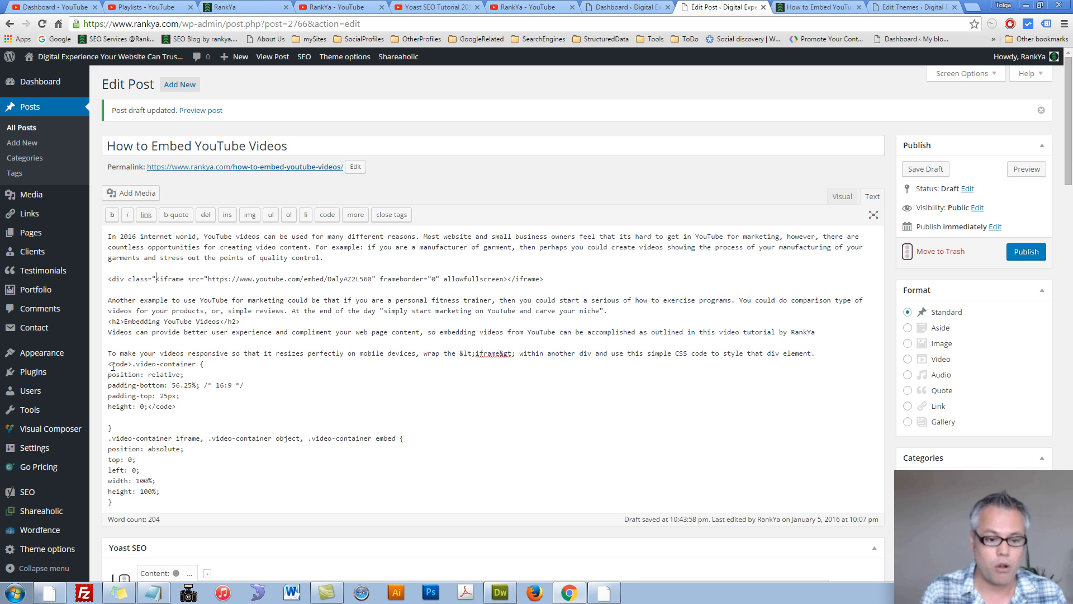
{"action": "type", "text": "video-container\">"}
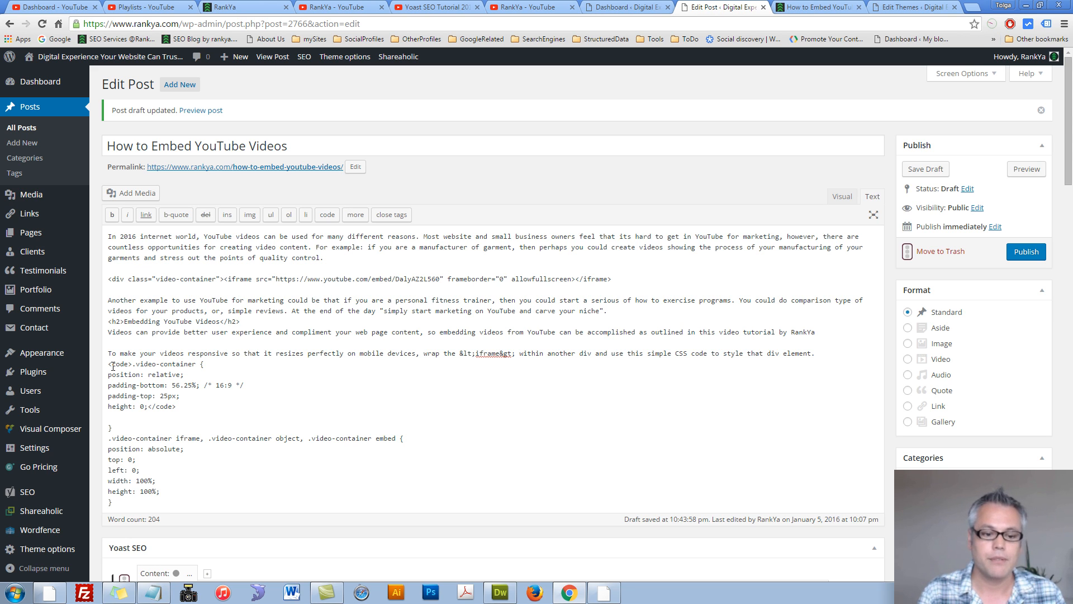
{"action": "left_click", "coordinate": [220, 279]}
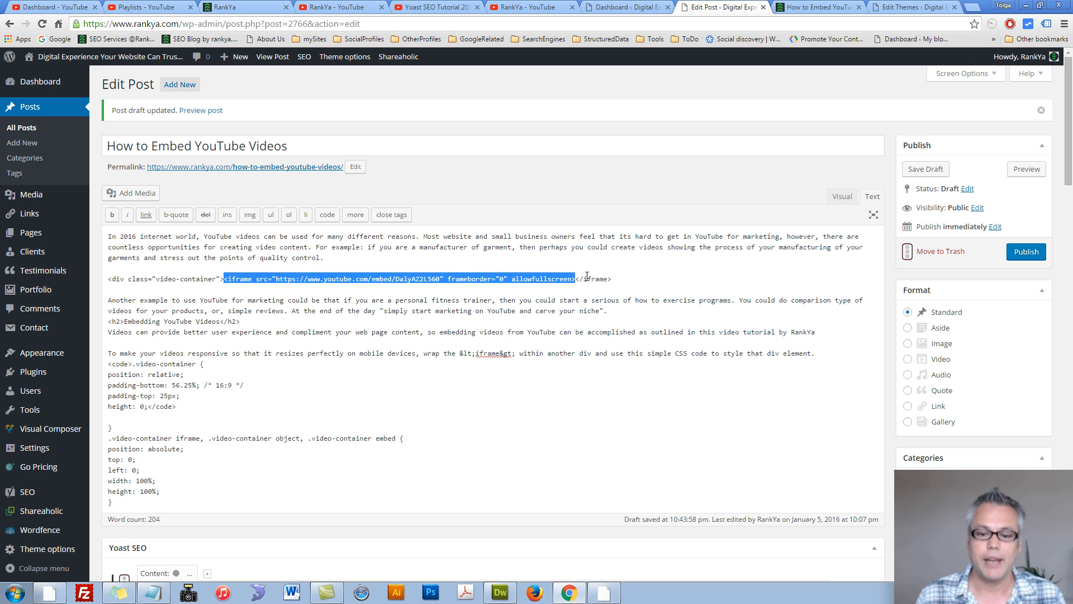
{"action": "left_click", "coordinate": [614, 278]}
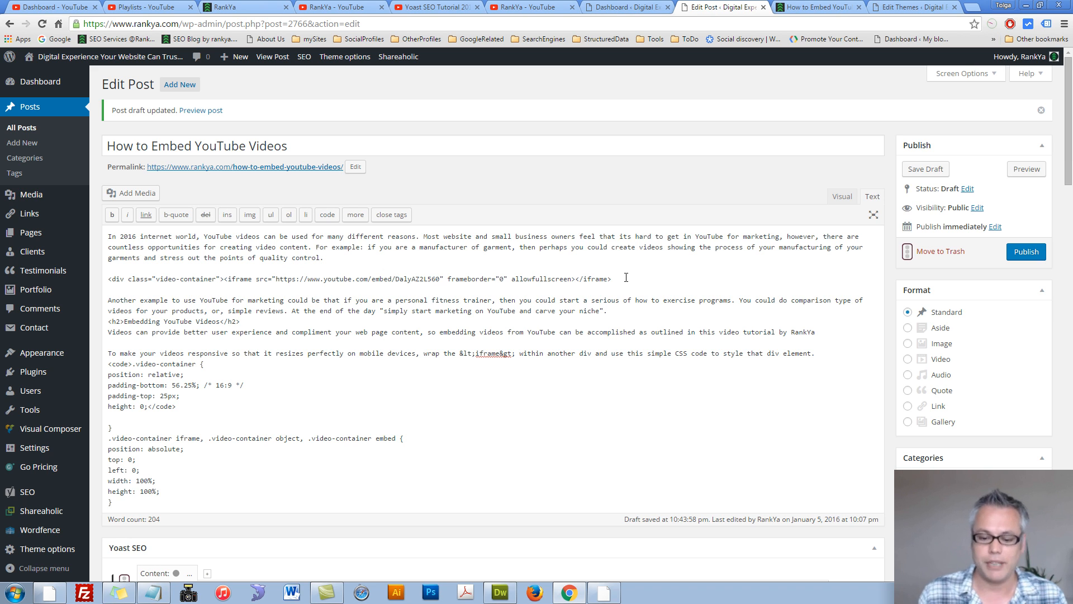
{"action": "type", "text": "</div>"}
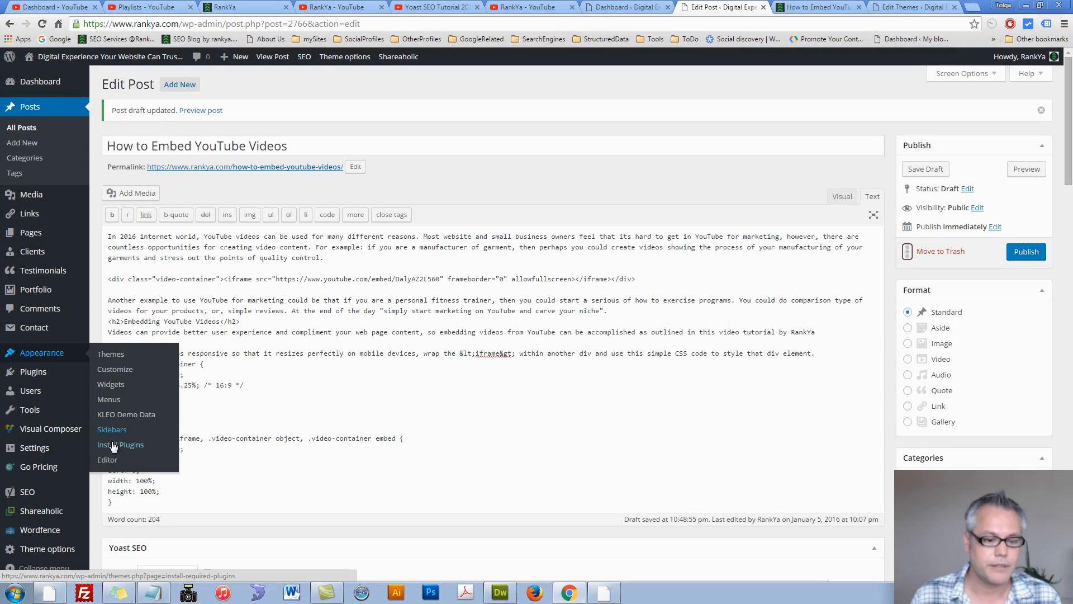
- Open the Kleo Child theme's style.css in the WordPress theme editor
{"action": "left_click", "coordinate": [121, 444]}
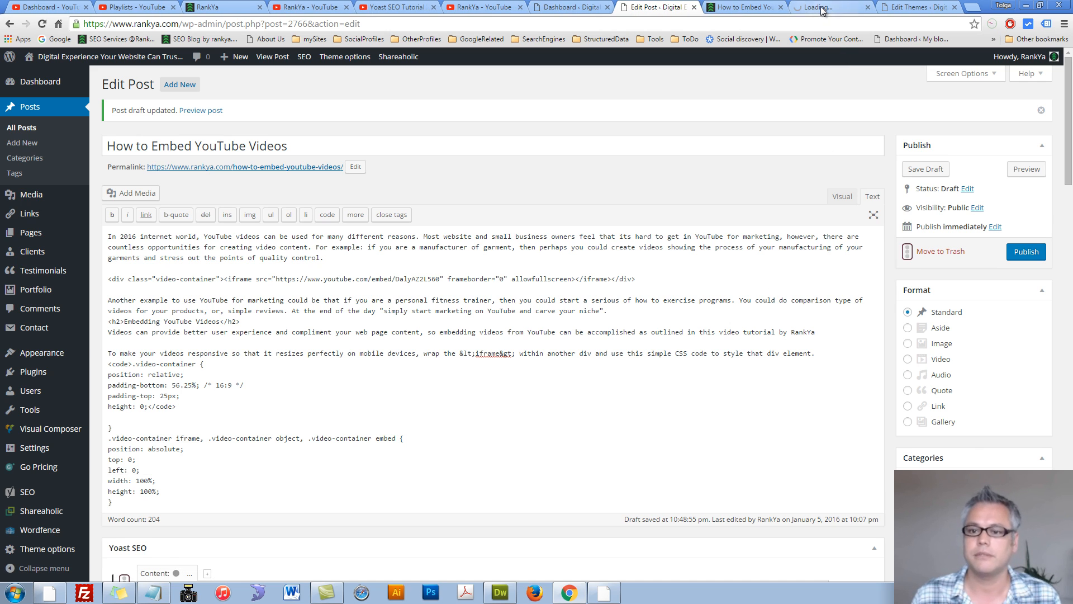
{"action": "left_click", "coordinate": [831, 6]}
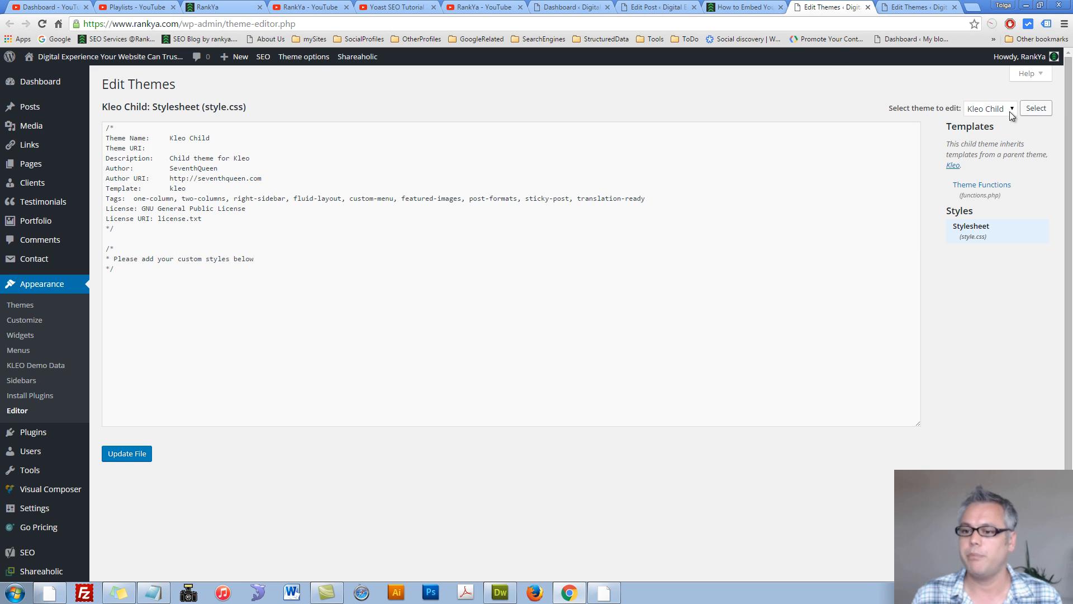
{"action": "mouse_move", "coordinate": [990, 241]}
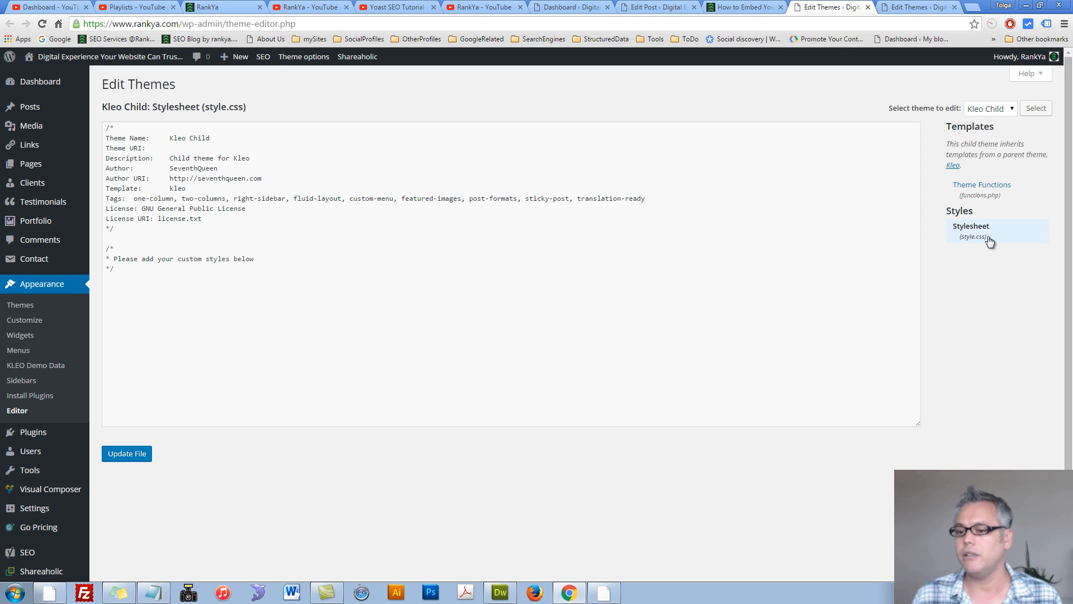
{"action": "mouse_move", "coordinate": [971, 230]}
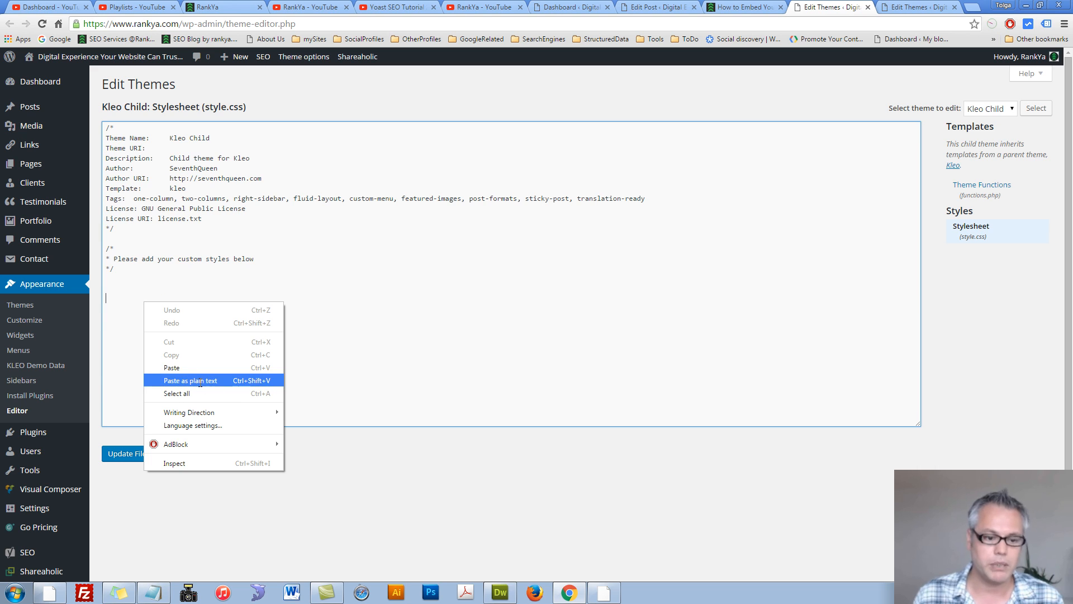
- Paste the video-container CSS into style.css and update the file
{"action": "left_click", "coordinate": [193, 380]}
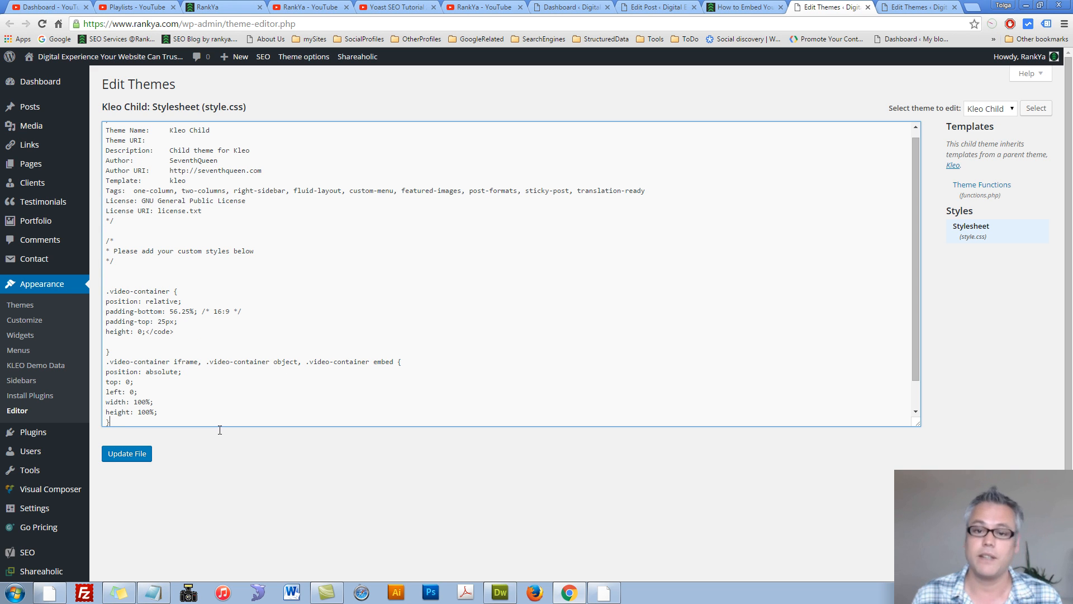
{"action": "double_click", "coordinate": [135, 290]}
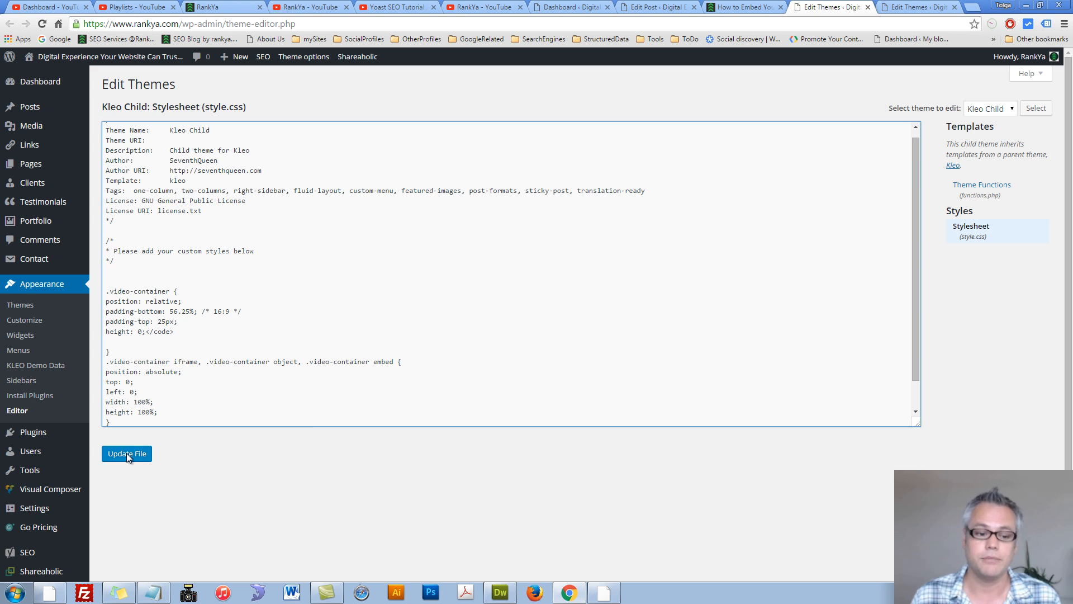
{"action": "left_click", "coordinate": [126, 453]}
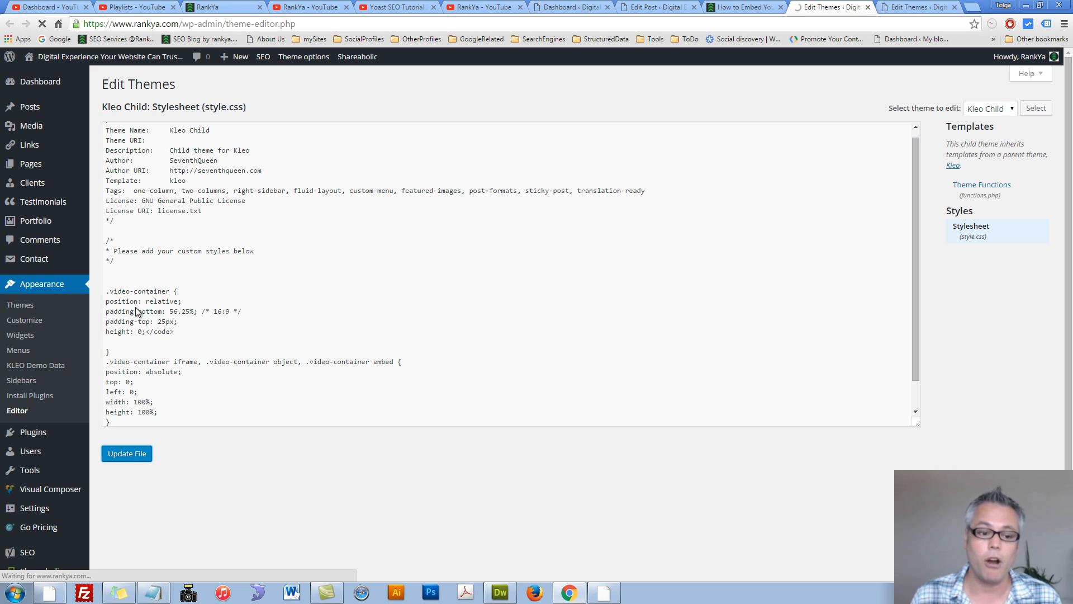
{"action": "mouse_move", "coordinate": [745, 8]}
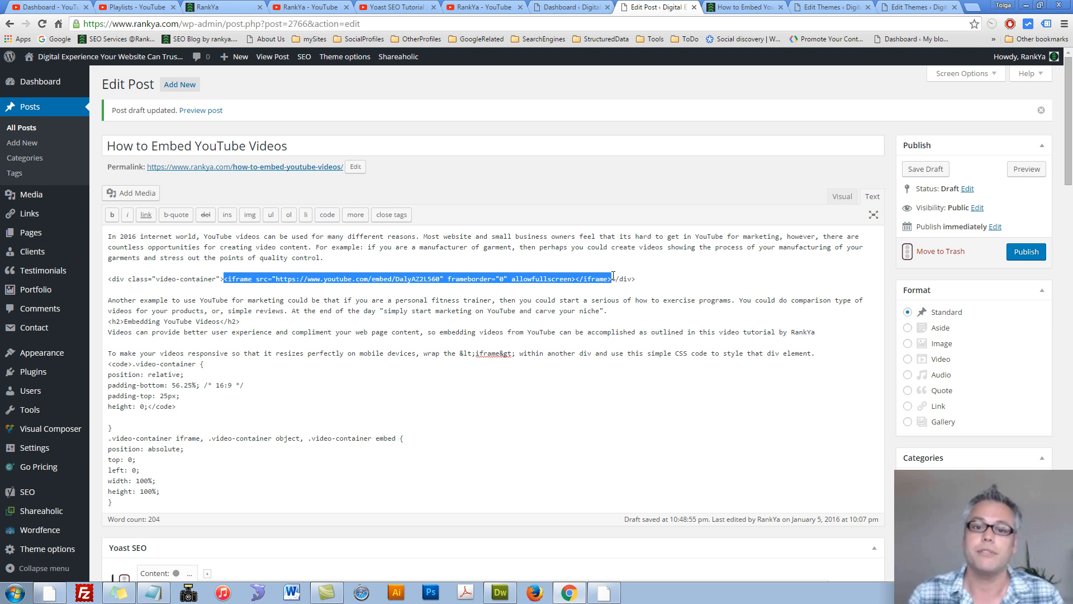
- Back in the post editor, preview the post with the embedded video
{"action": "left_click", "coordinate": [226, 279]}
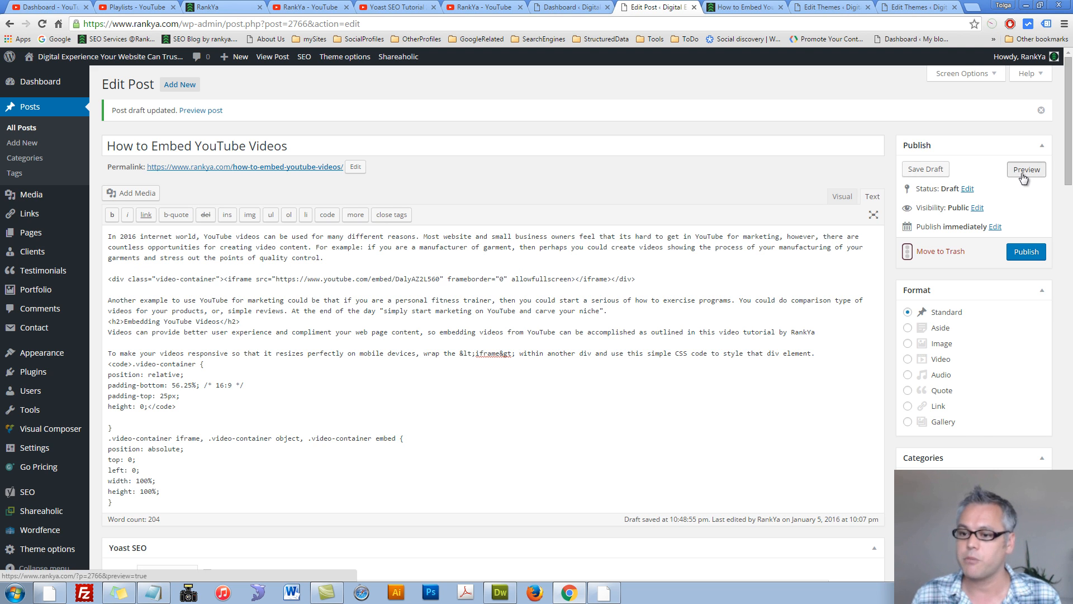
{"action": "left_click", "coordinate": [1025, 169]}
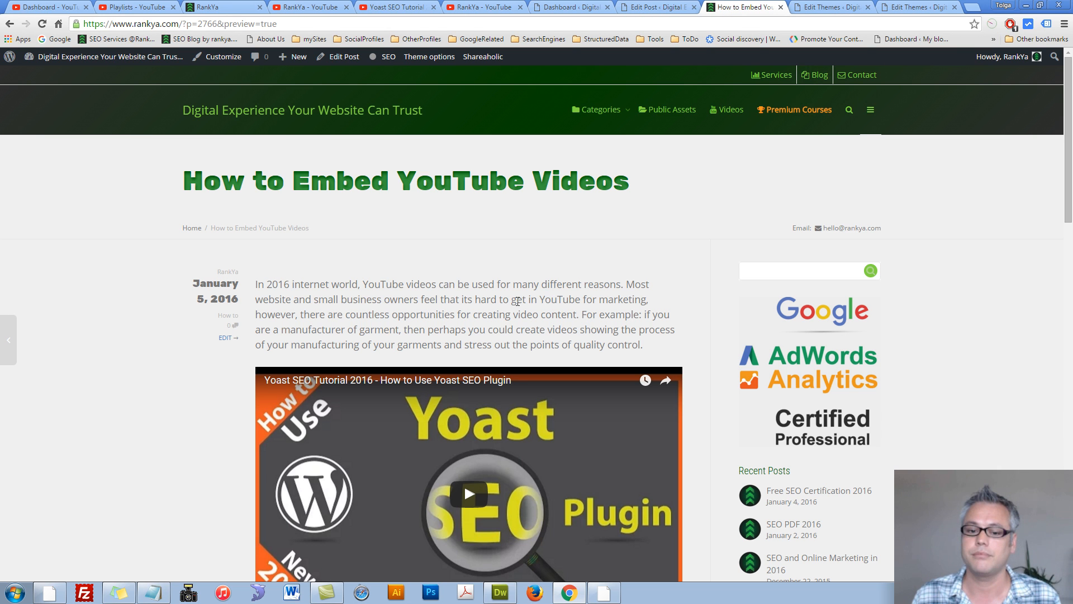
{"action": "scroll", "scroll_direction": "down", "scroll_amount": 3}
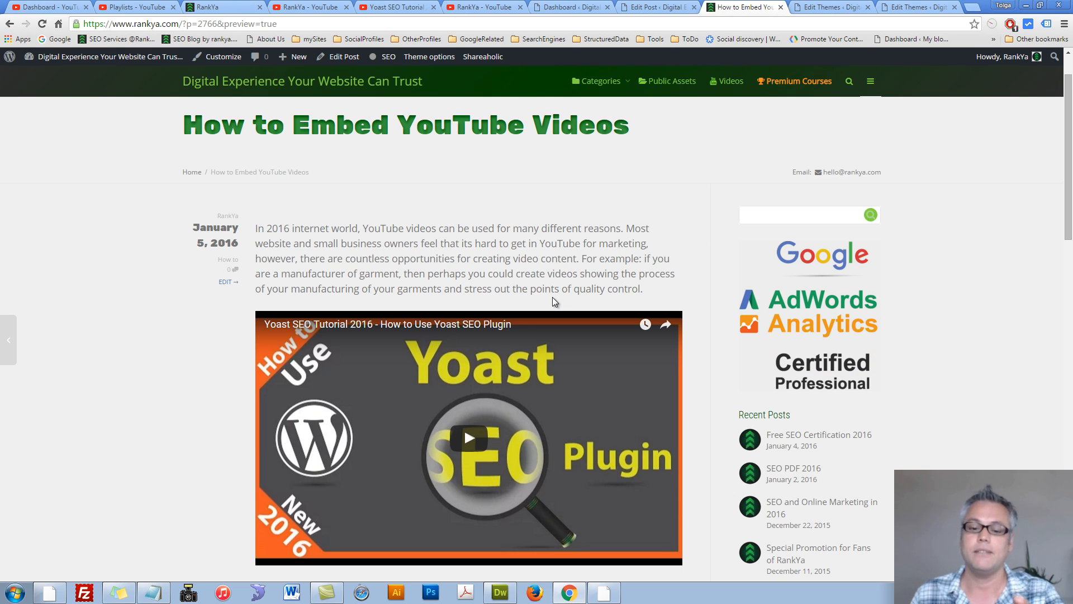
{"action": "mouse_move", "coordinate": [555, 303]}
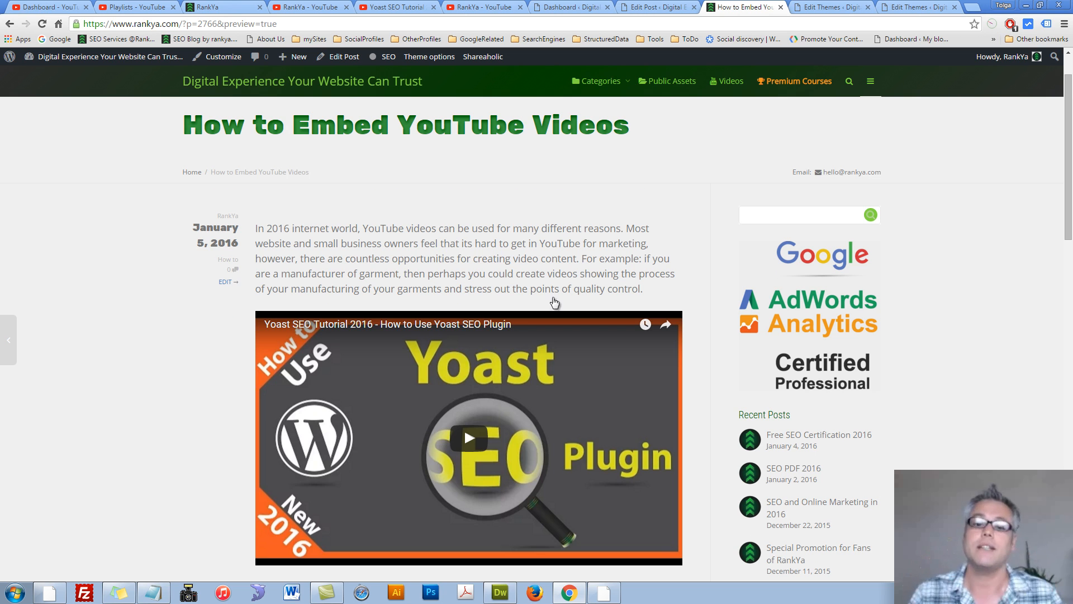
{"action": "left_click", "coordinate": [654, 7]}
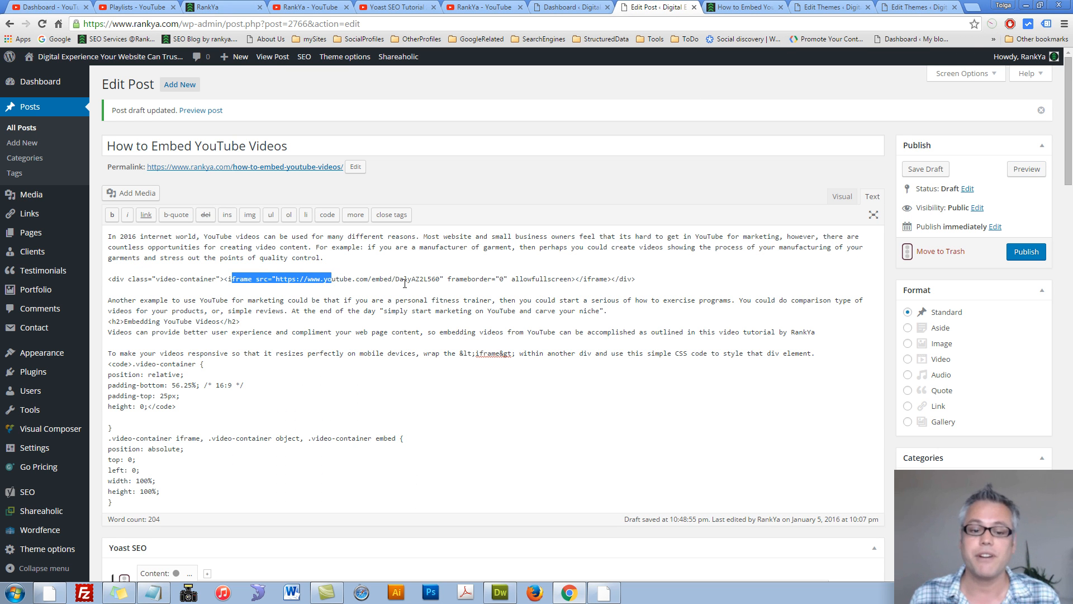
{"action": "left_click", "coordinate": [403, 278]}
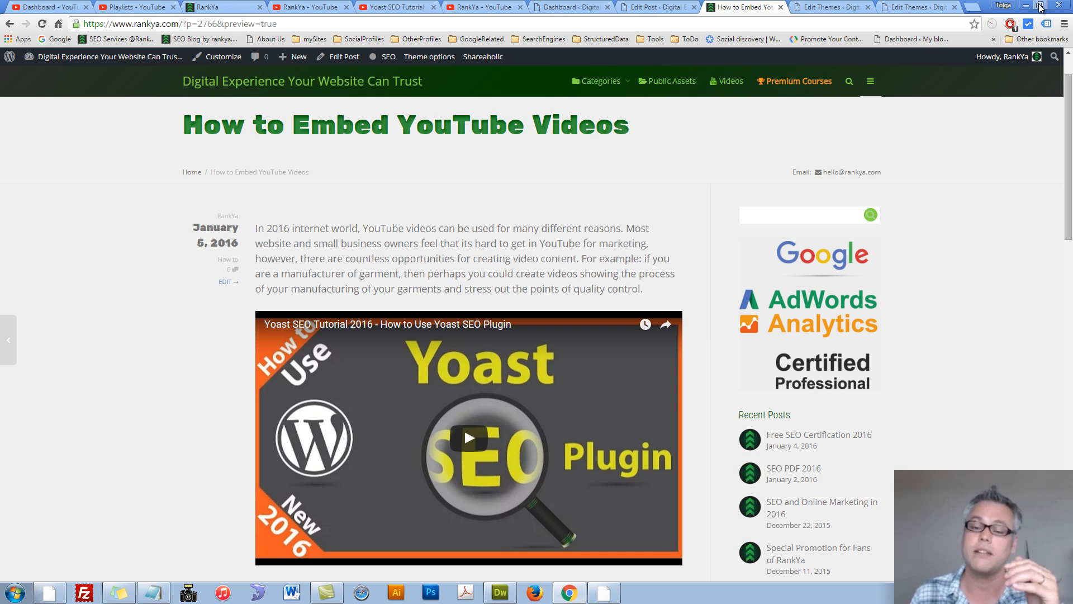
- Shrink Chrome to confirm the video scales responsively, then maximize on the YouTube channel page
{"action": "left_click", "coordinate": [1039, 7]}
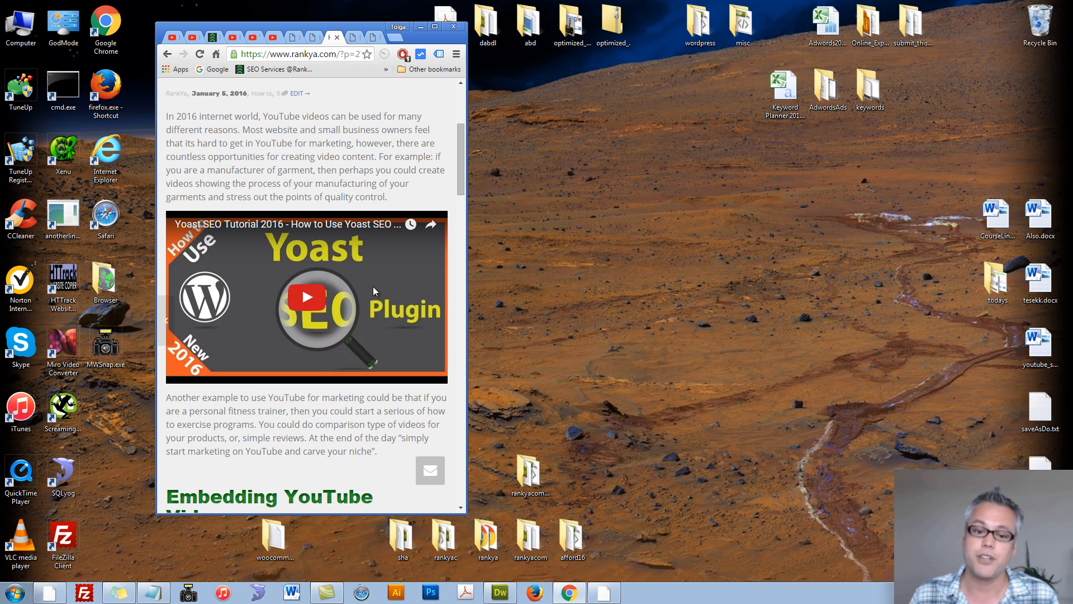
{"action": "mouse_move", "coordinate": [477, 290]}
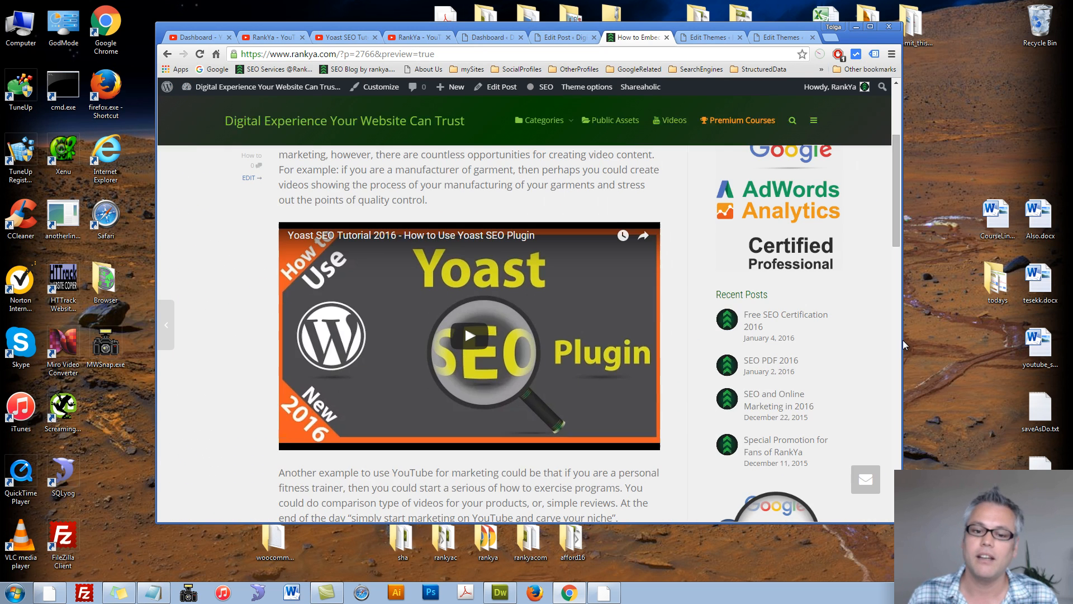
{"action": "scroll", "scroll_direction": "up", "scroll_amount": 3}
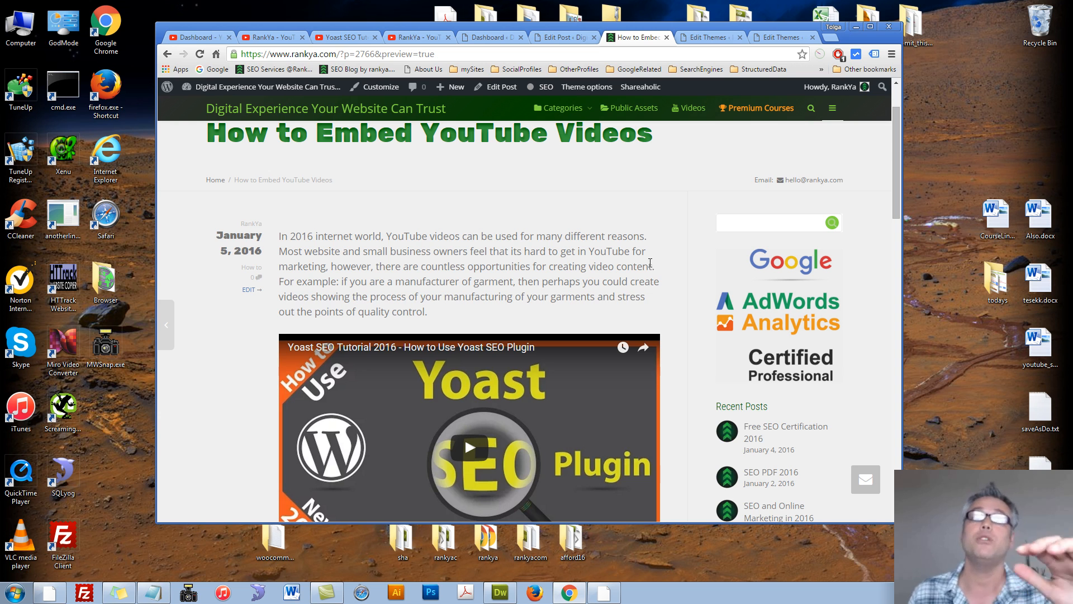
{"action": "mouse_move", "coordinate": [558, 160]}
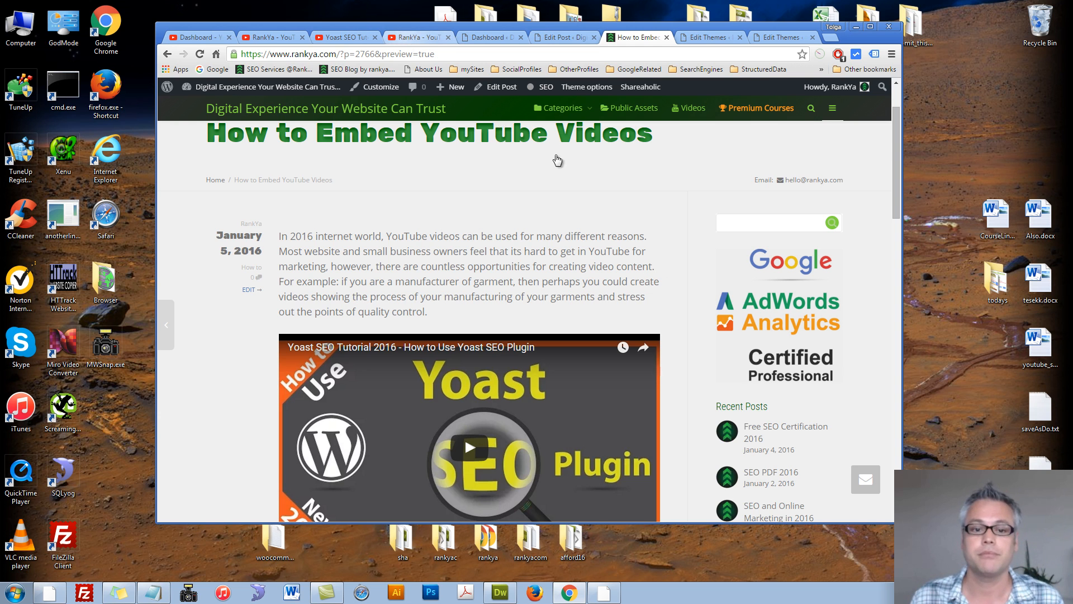
{"action": "left_click", "coordinate": [417, 37]}
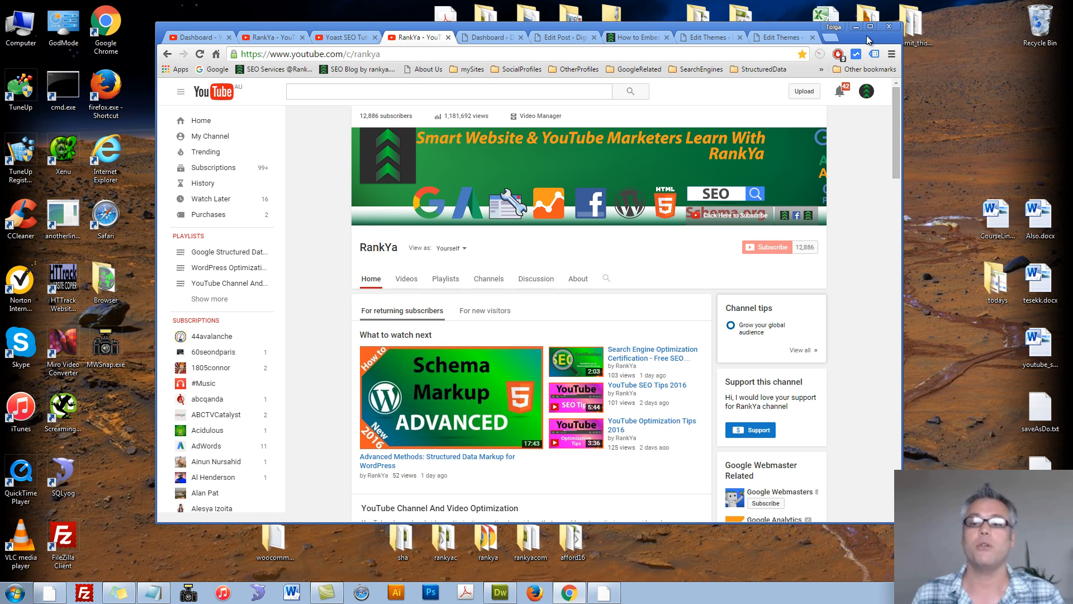
{"action": "left_click", "coordinate": [871, 27]}
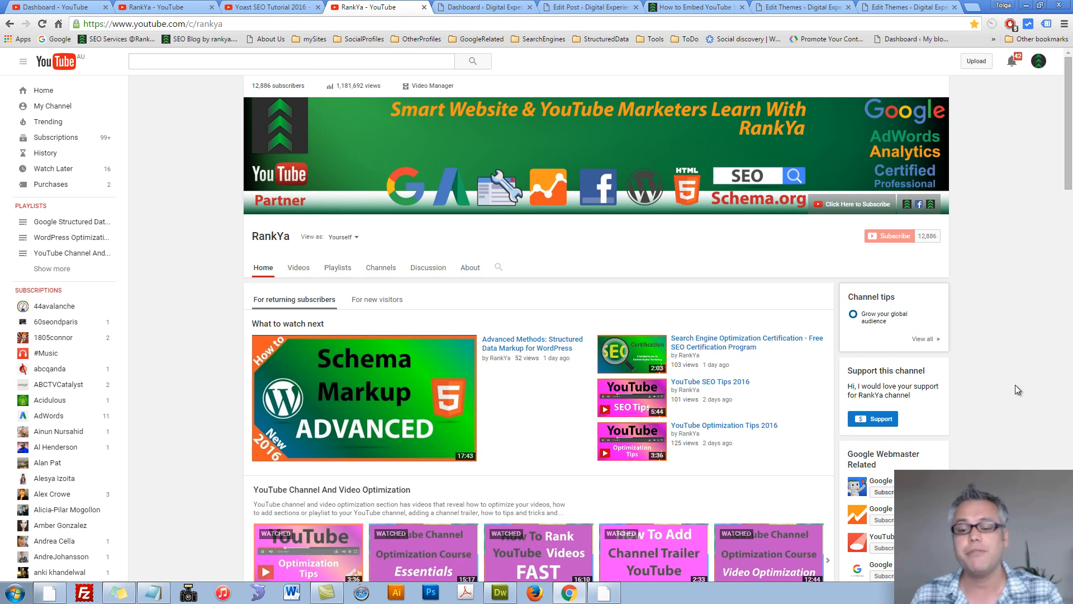